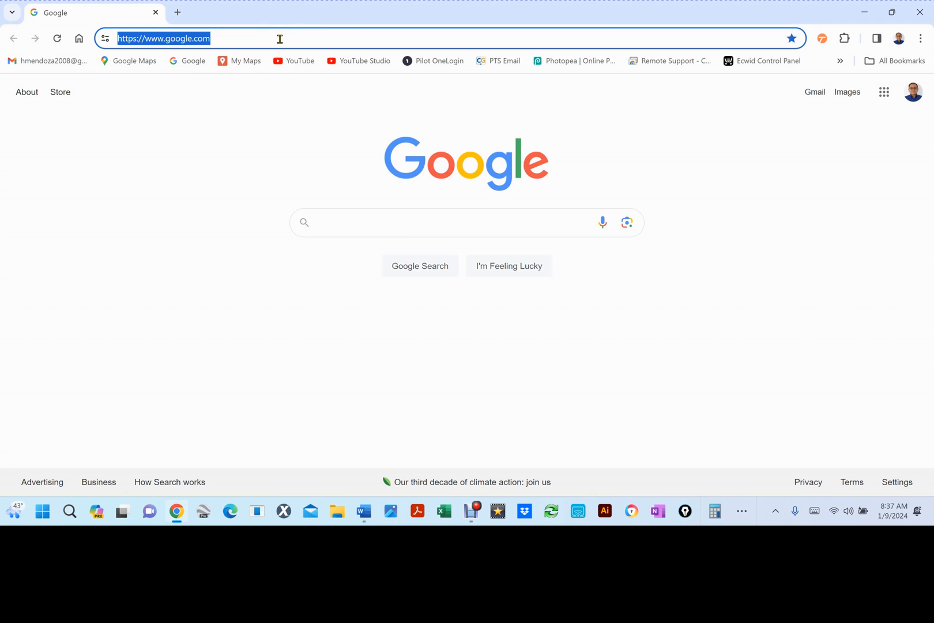
Search Google for 'remote desktop' from the address bar.
{"action": "type", "text": "remotedeskto"}
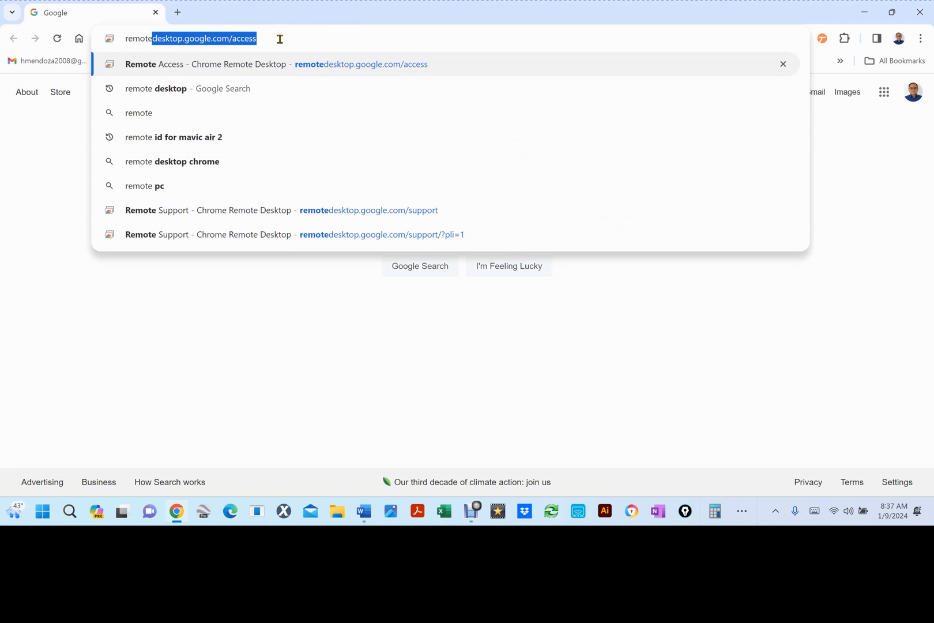
{"action": "type", "text": "remote desktop"}
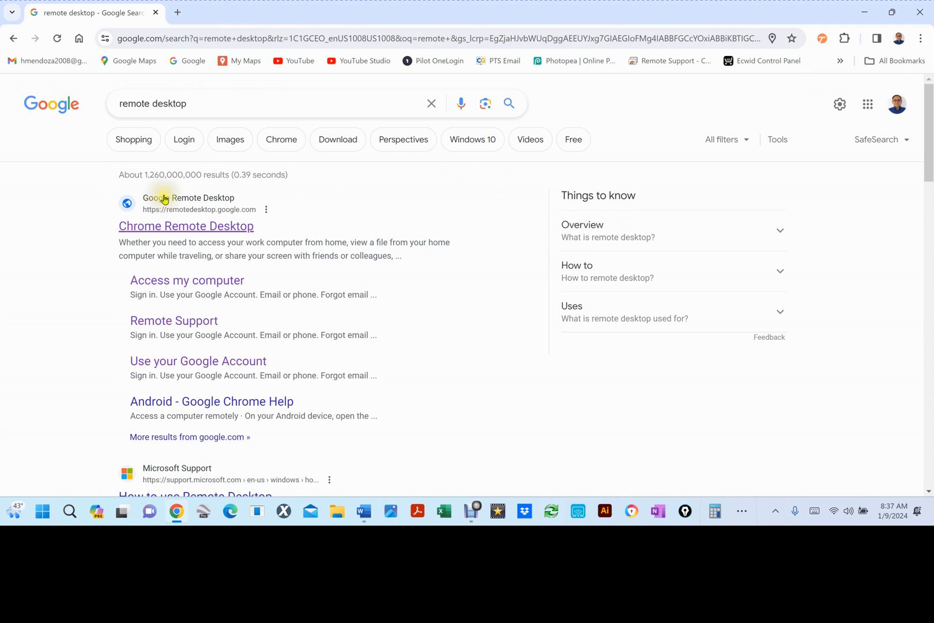
{"action": "mouse_move", "coordinate": [209, 204]}
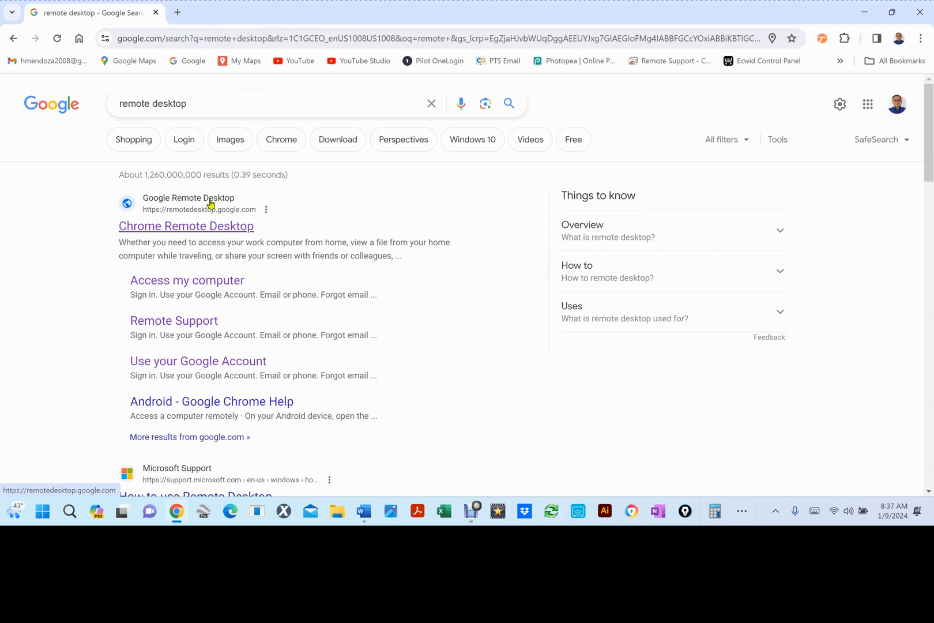
{"action": "mouse_move", "coordinate": [179, 231]}
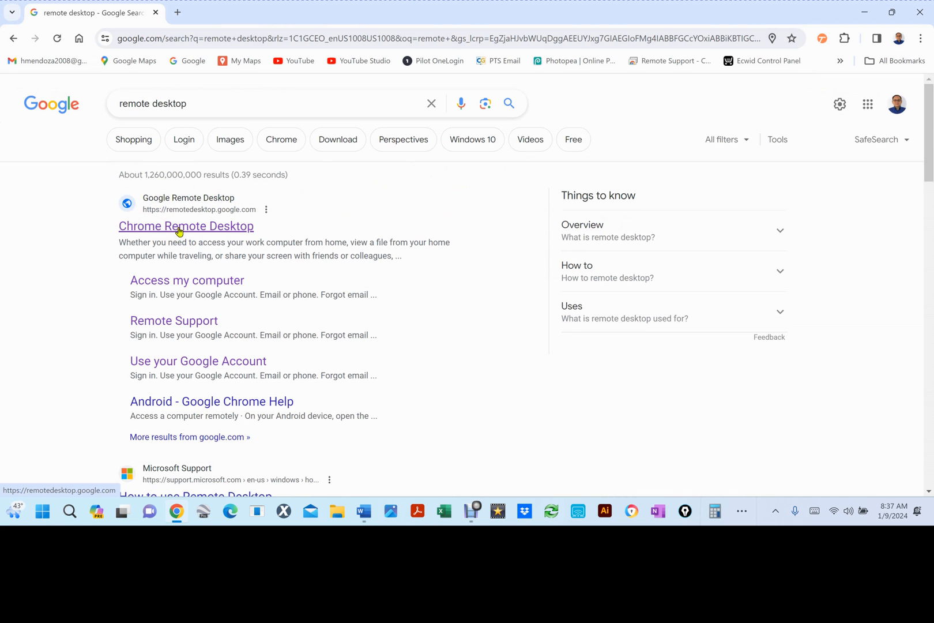
Open the Chrome Remote Desktop result to reach remotedesktop.google.com/access.
{"action": "left_click", "coordinate": [186, 225]}
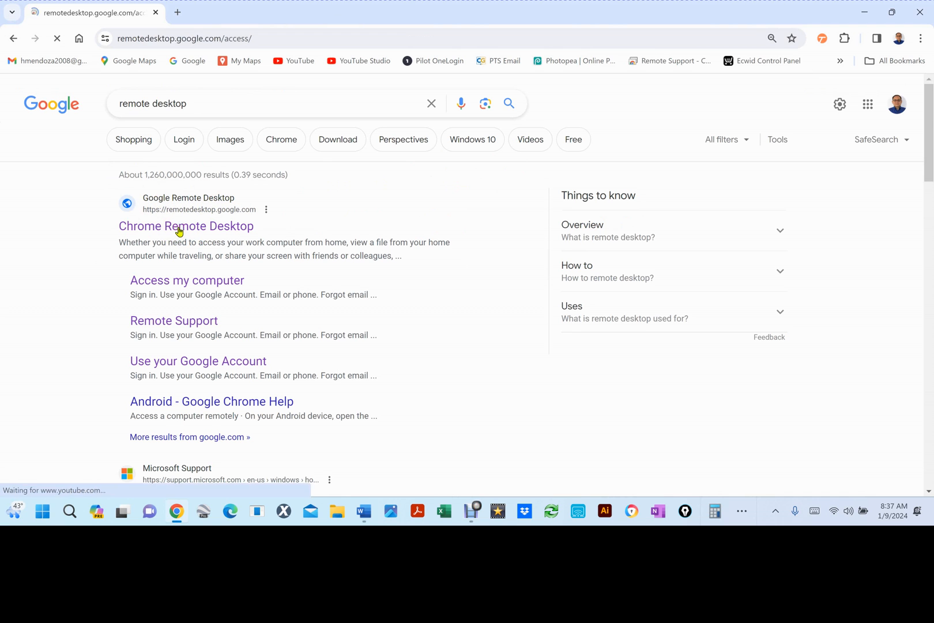
{"action": "left_click", "coordinate": [186, 226]}
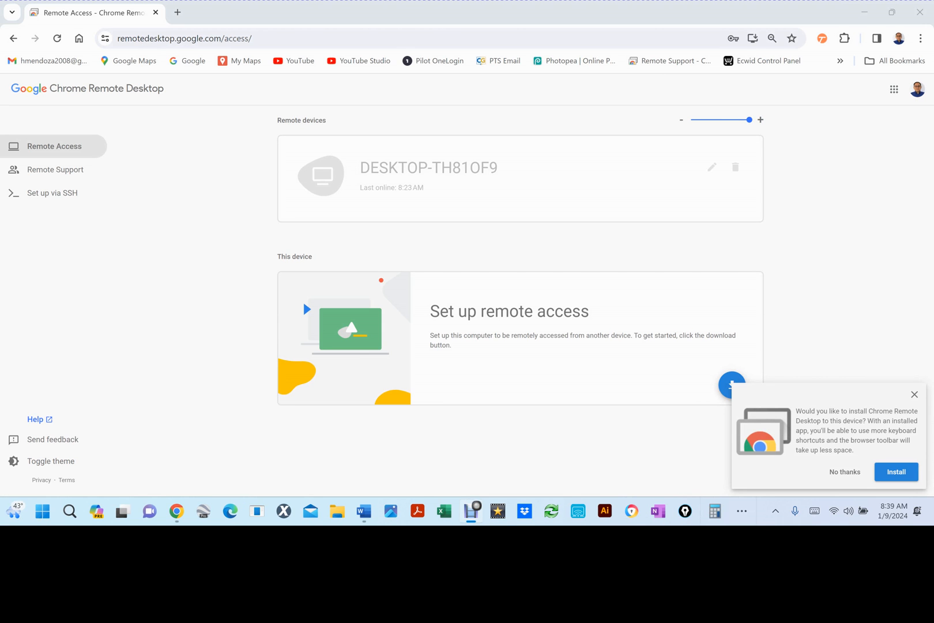
{"action": "mouse_move", "coordinate": [897, 282]}
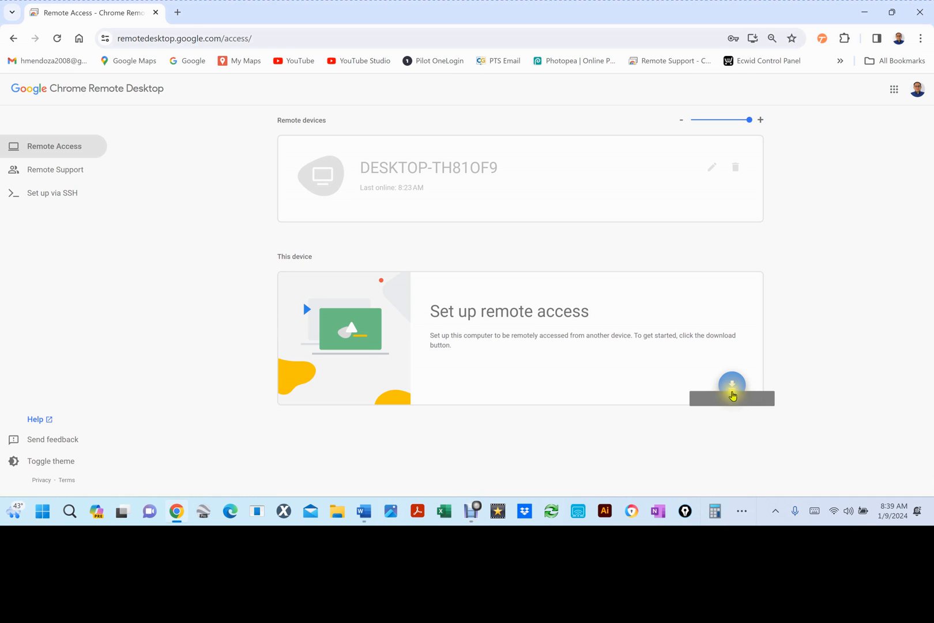
{"action": "mouse_move", "coordinate": [733, 386]}
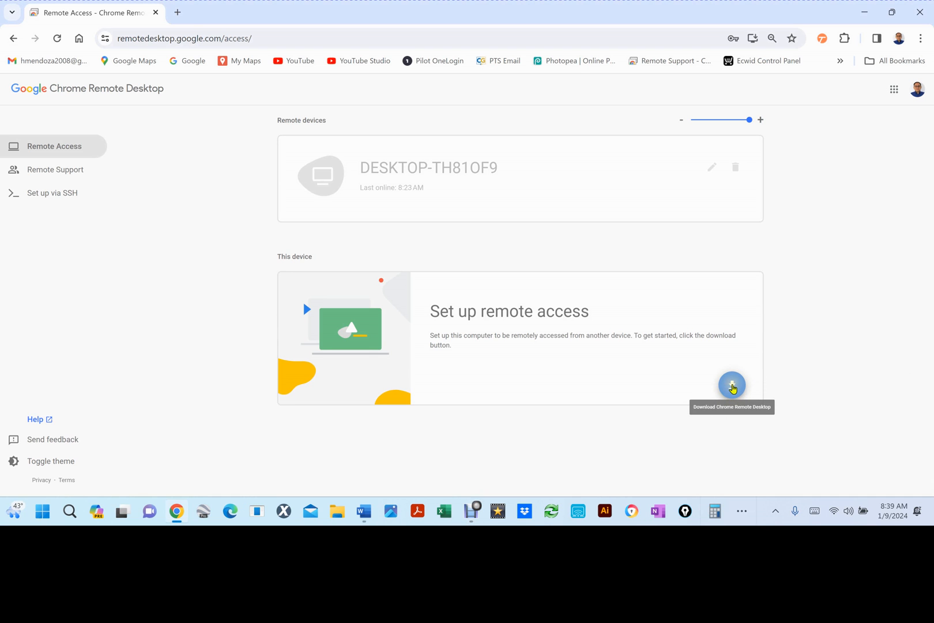
Download the remote access host installer, retrying after the failed first attempt.
{"action": "left_click", "coordinate": [732, 386]}
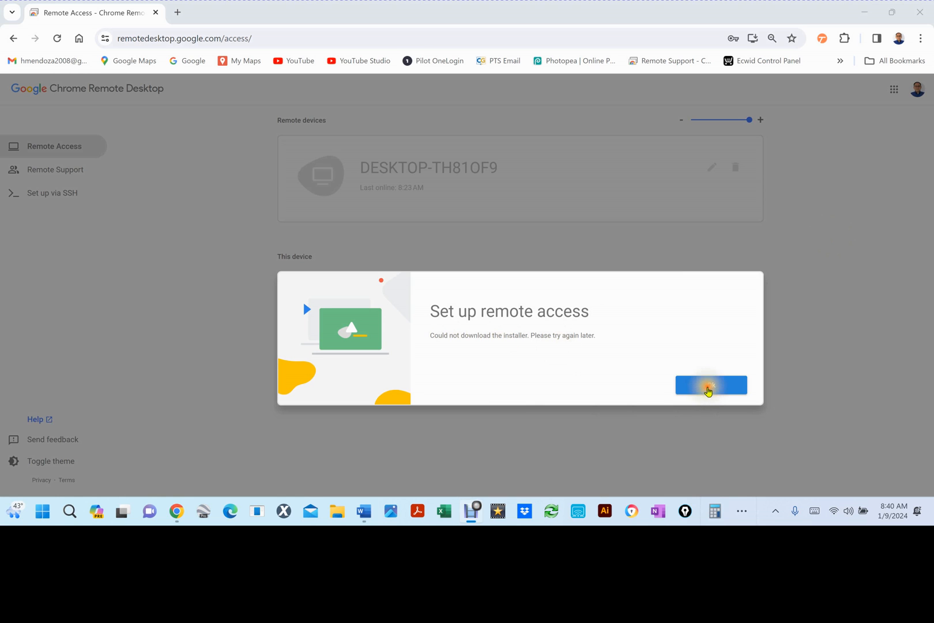
{"action": "left_click", "coordinate": [710, 385]}
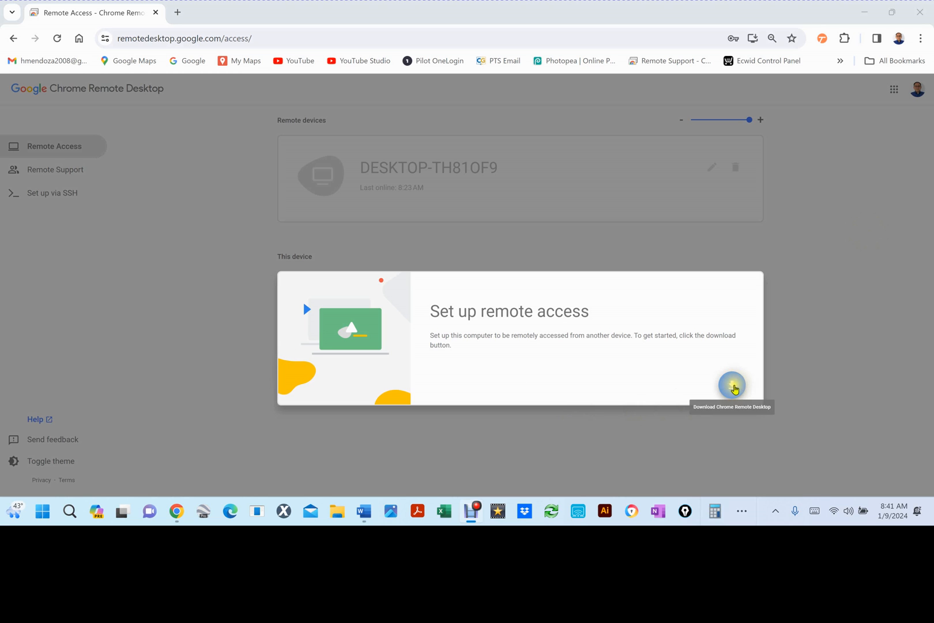
{"action": "left_click", "coordinate": [732, 385]}
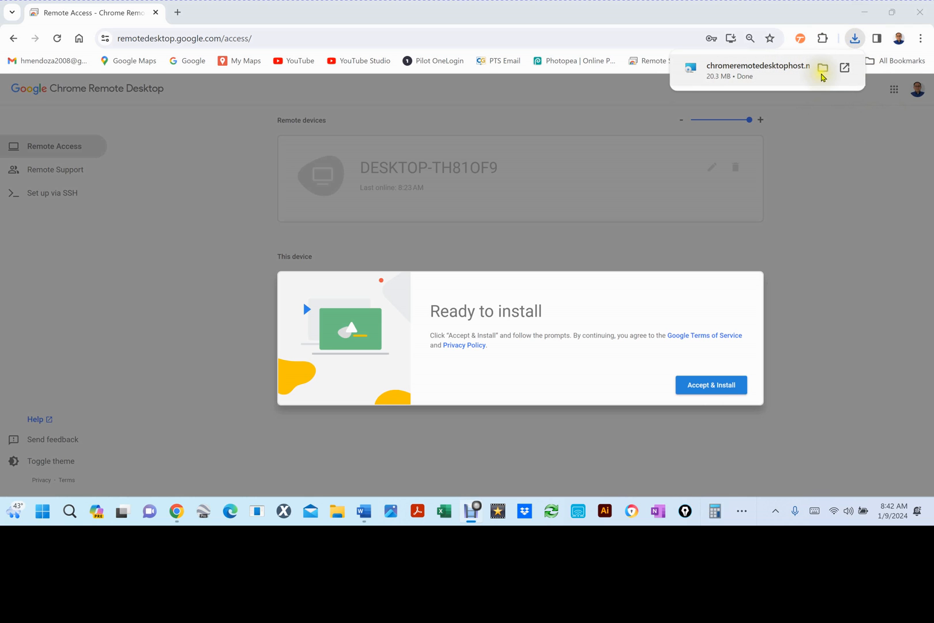
{"action": "mouse_move", "coordinate": [822, 67]}
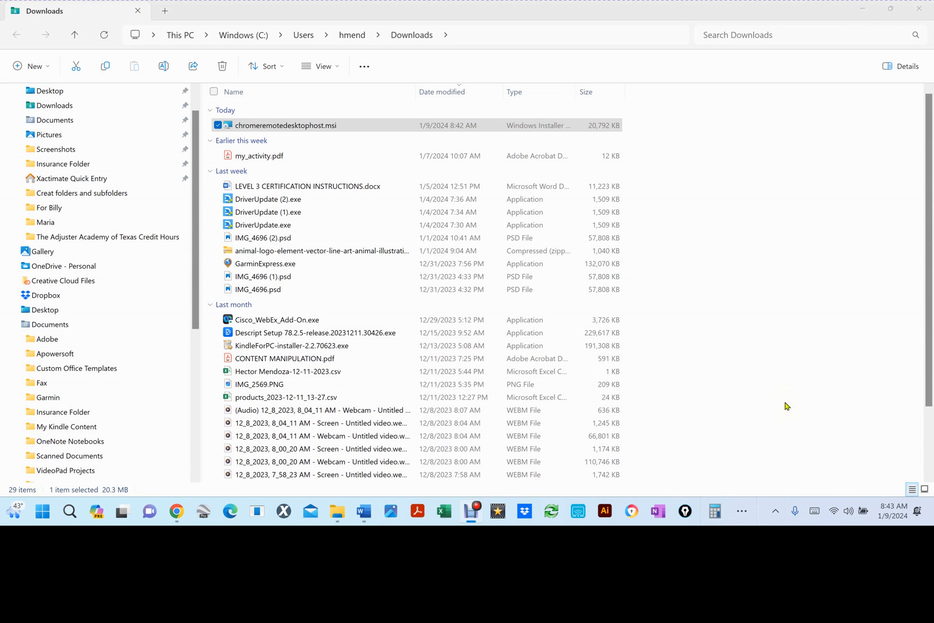
Run chromeremotedesktophost.msi from the Downloads folder.
{"action": "left_click", "coordinate": [926, 488]}
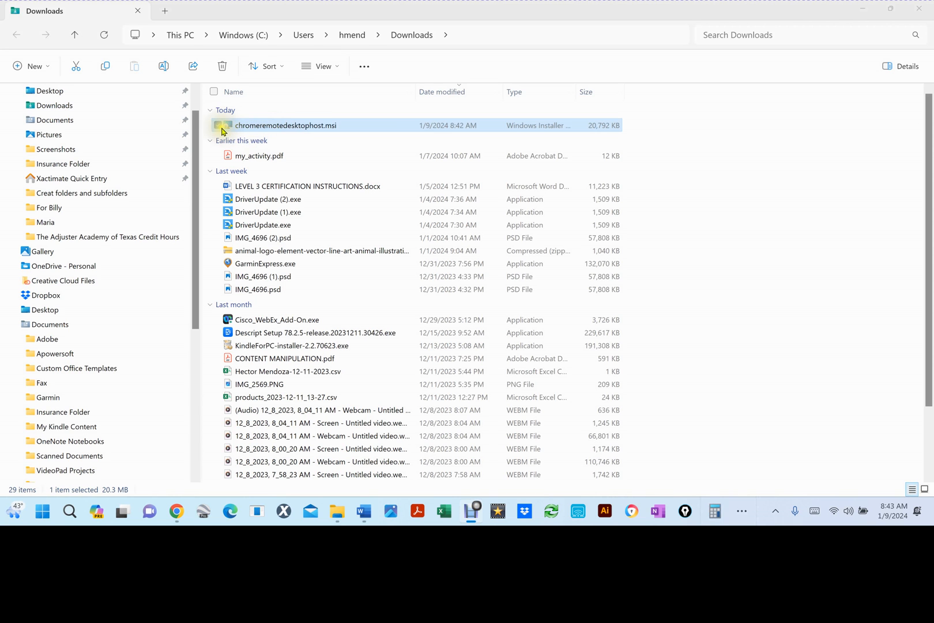
{"action": "left_click", "coordinate": [217, 125]}
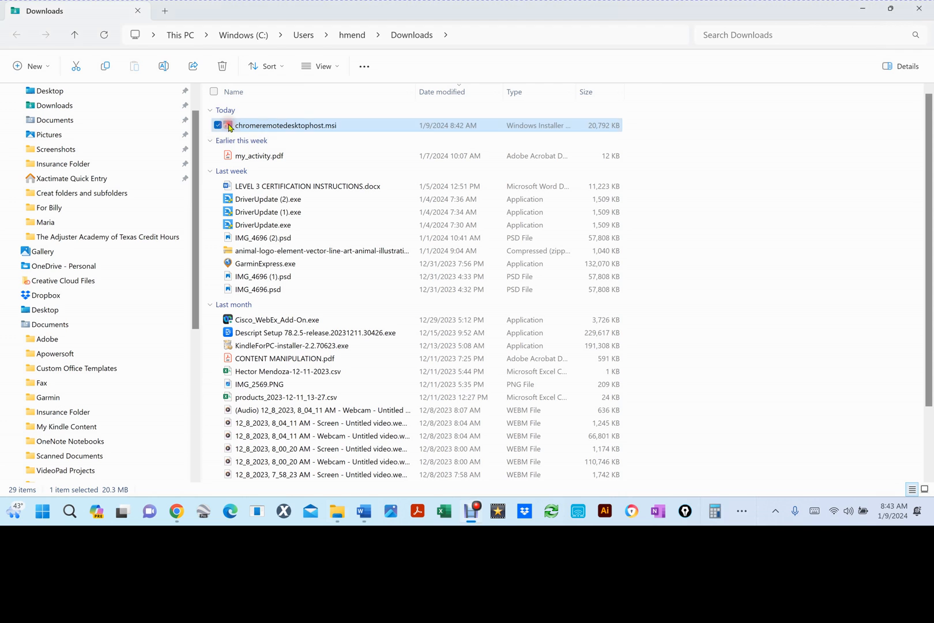
{"action": "double_click", "coordinate": [286, 125]}
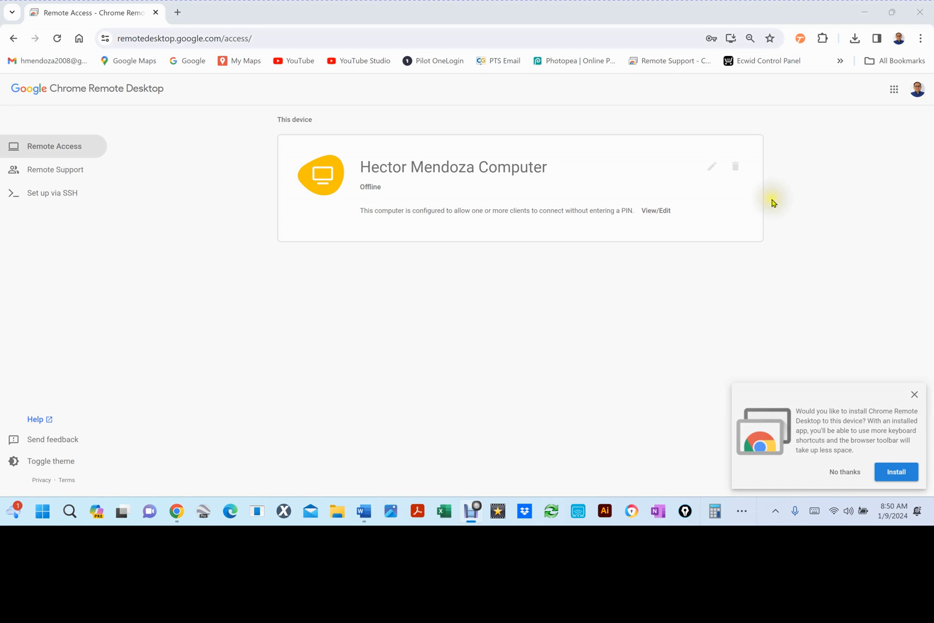
{"action": "mouse_move", "coordinate": [471, 221]}
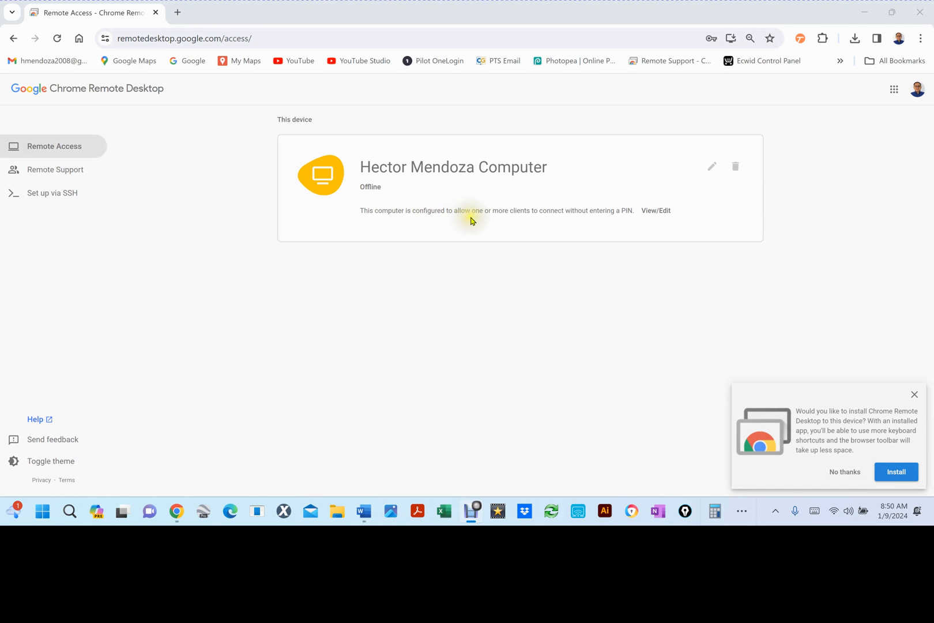
{"action": "mouse_move", "coordinate": [532, 224]}
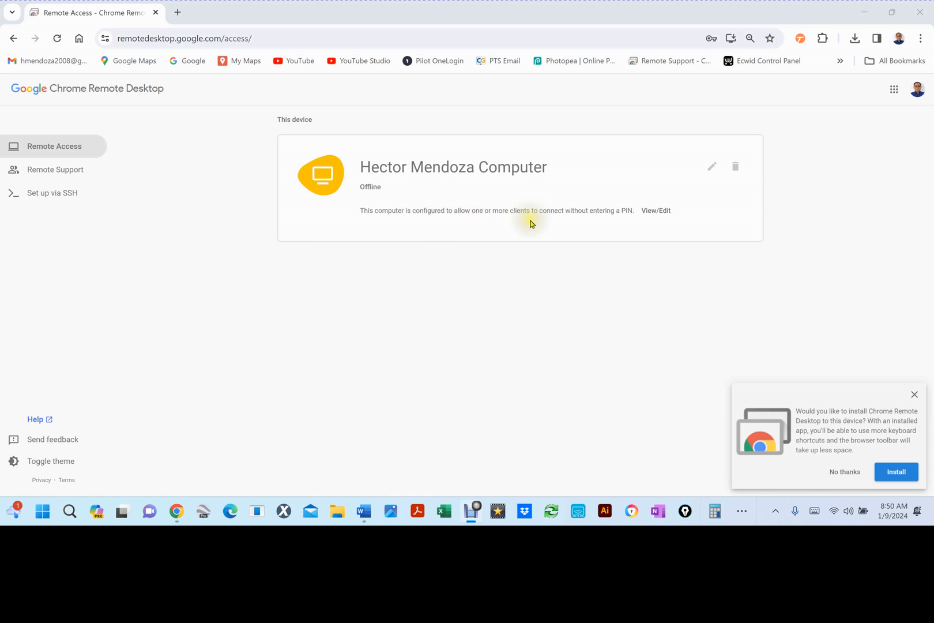
{"action": "mouse_move", "coordinate": [599, 224]}
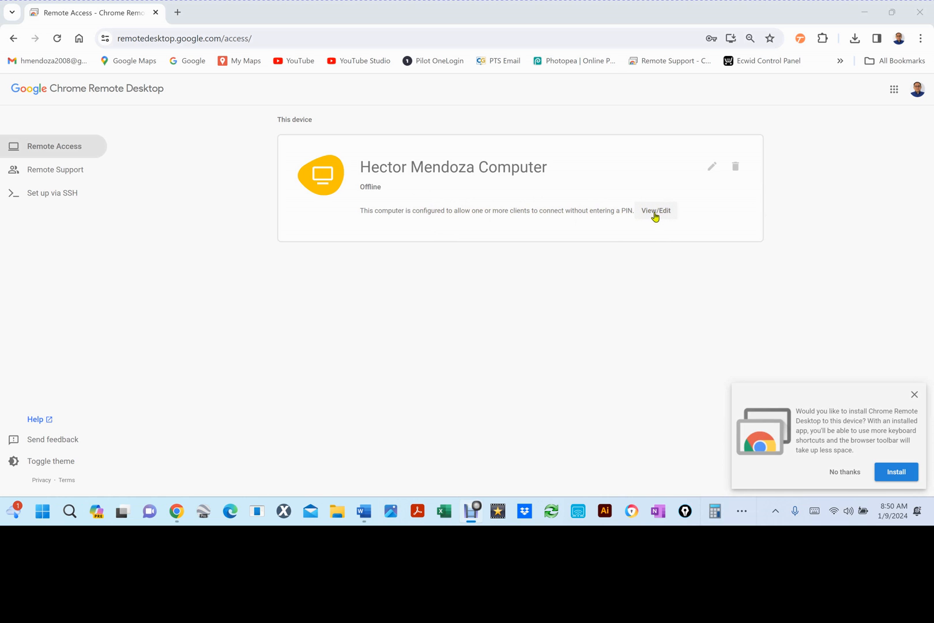
Delete the Win32 client from the paired clients list.
{"action": "left_click", "coordinate": [655, 211]}
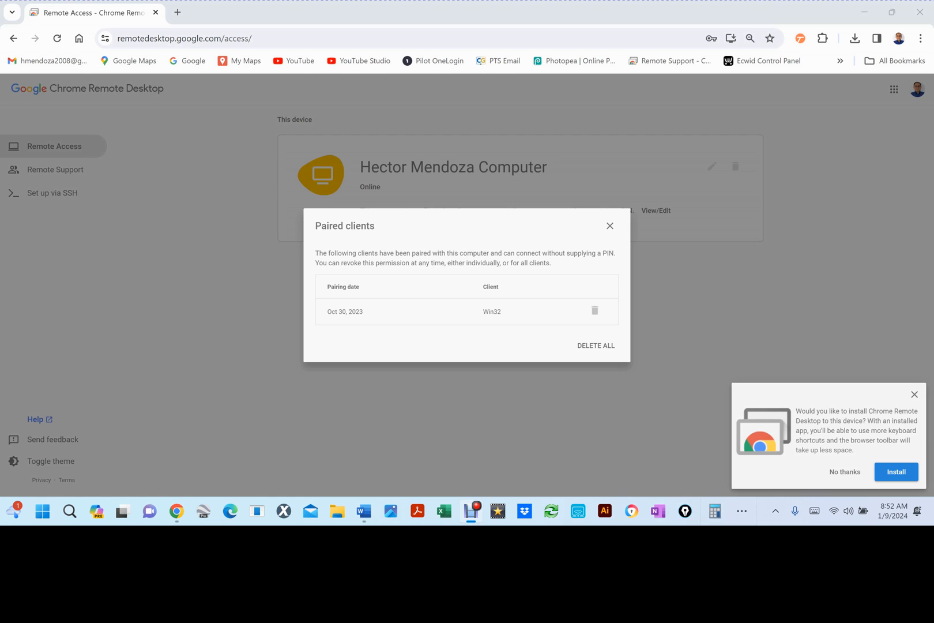
{"action": "mouse_move", "coordinate": [449, 358]}
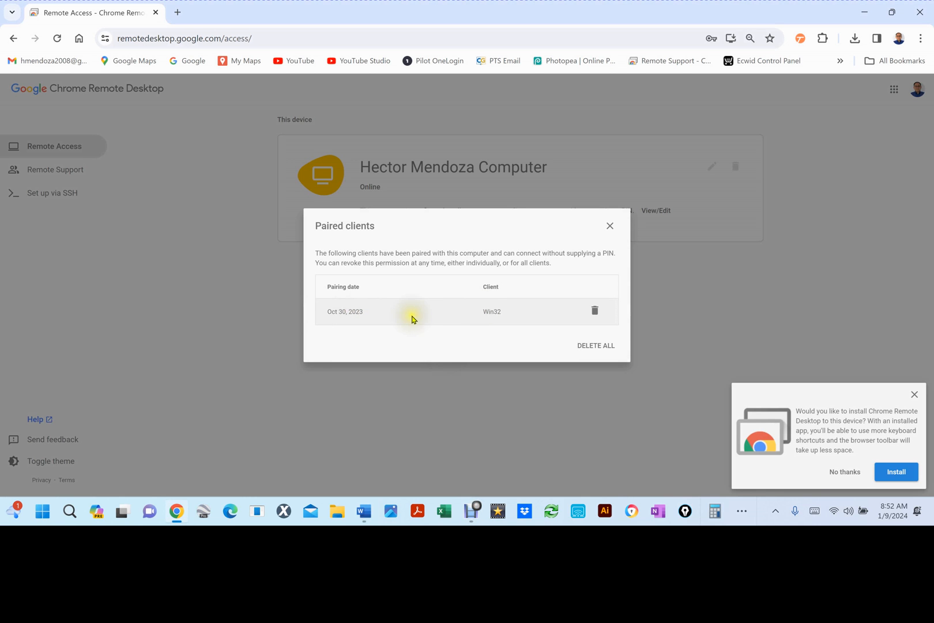
{"action": "mouse_move", "coordinate": [595, 310]}
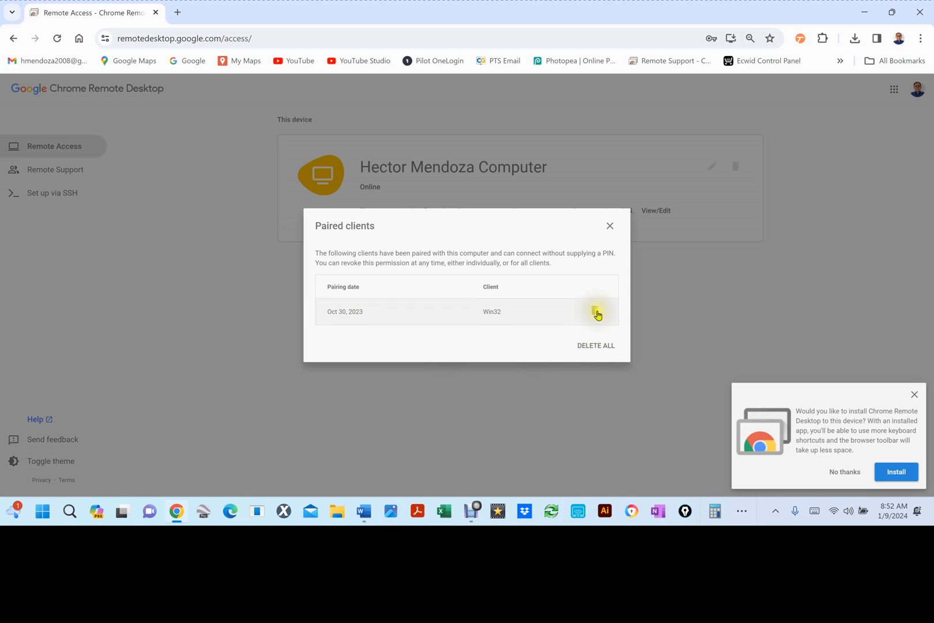
{"action": "left_click", "coordinate": [597, 313]}
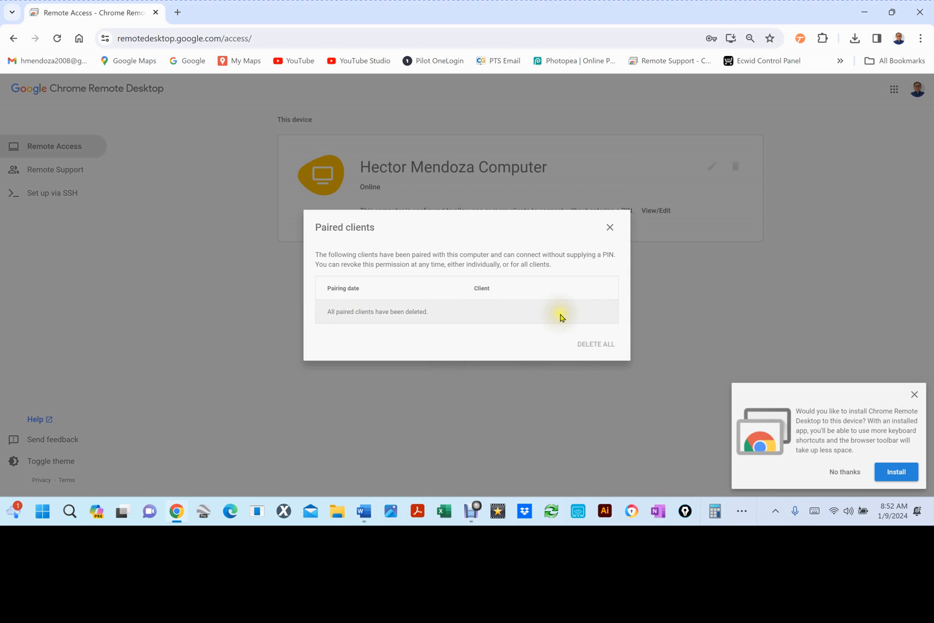
{"action": "mouse_move", "coordinate": [420, 314]}
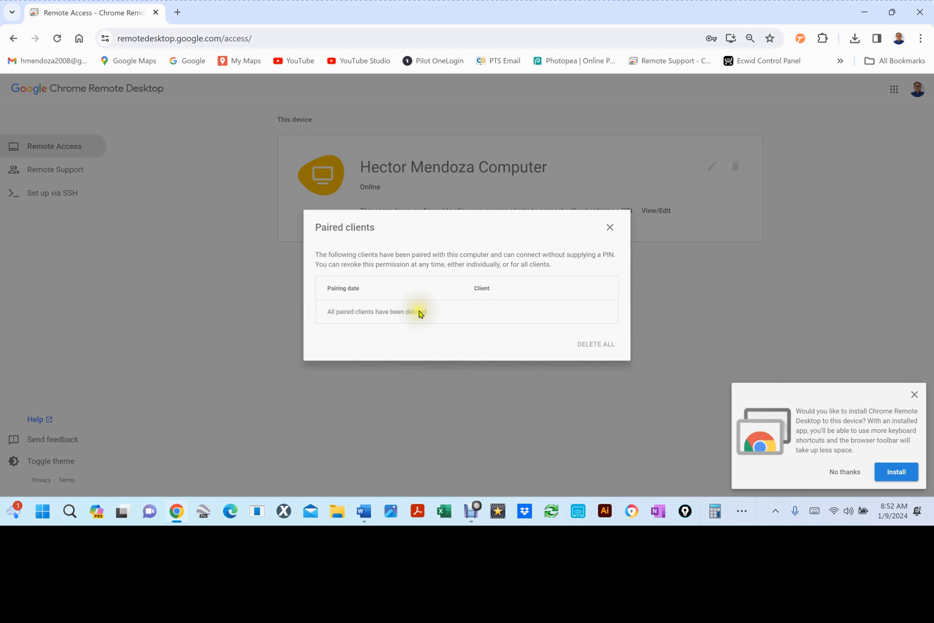
{"action": "mouse_move", "coordinate": [518, 310]}
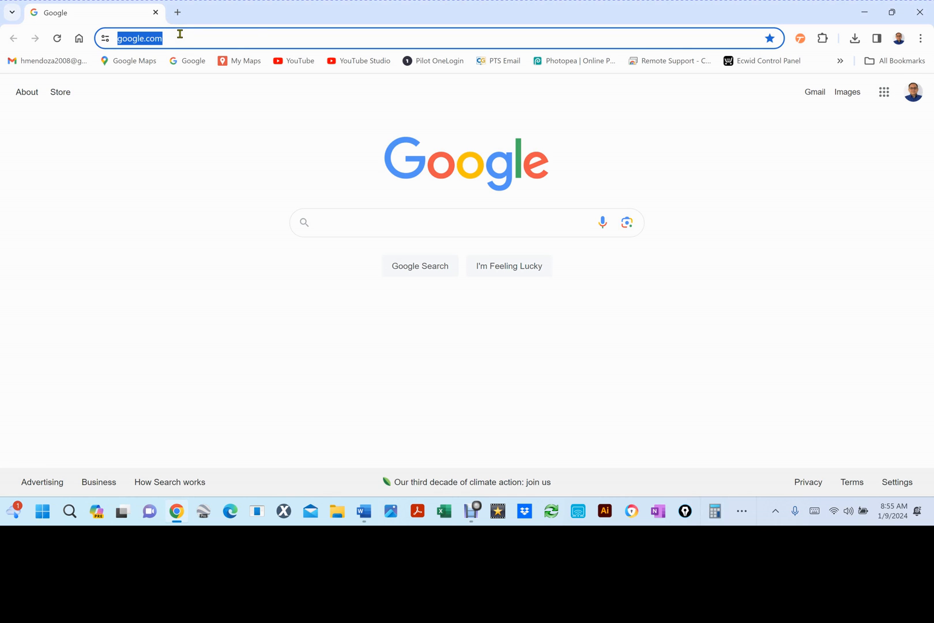
Go to remotedesktop.google.com via the address bar suggestion.
{"action": "type", "text": "remote"}
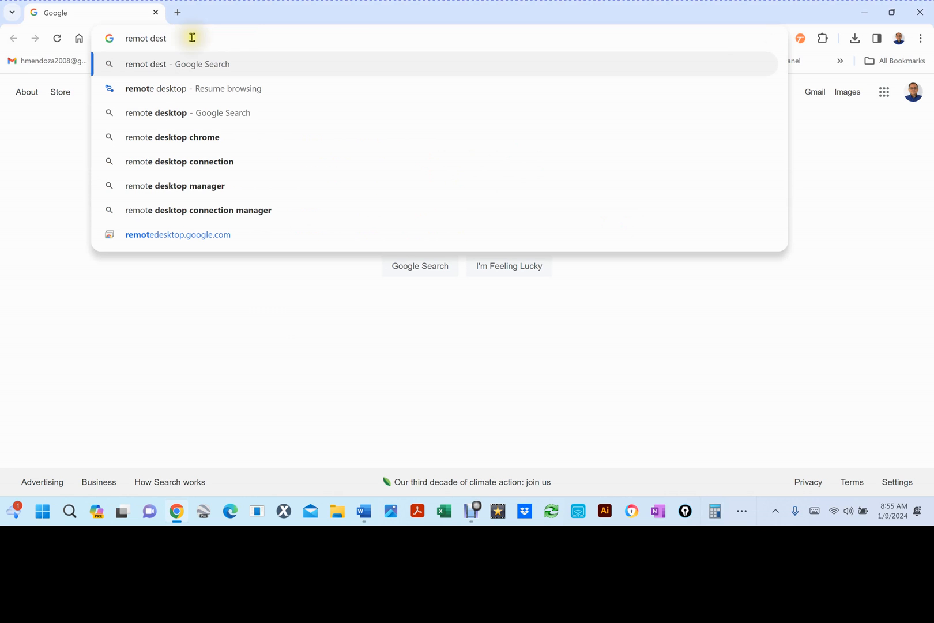
{"action": "mouse_move", "coordinate": [245, 65]}
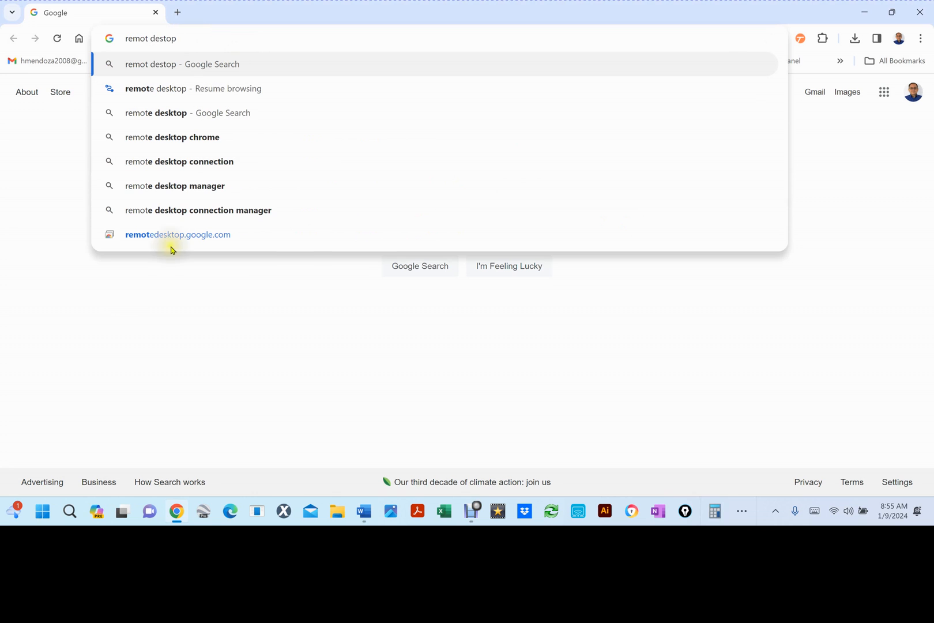
{"action": "mouse_move", "coordinate": [170, 234]}
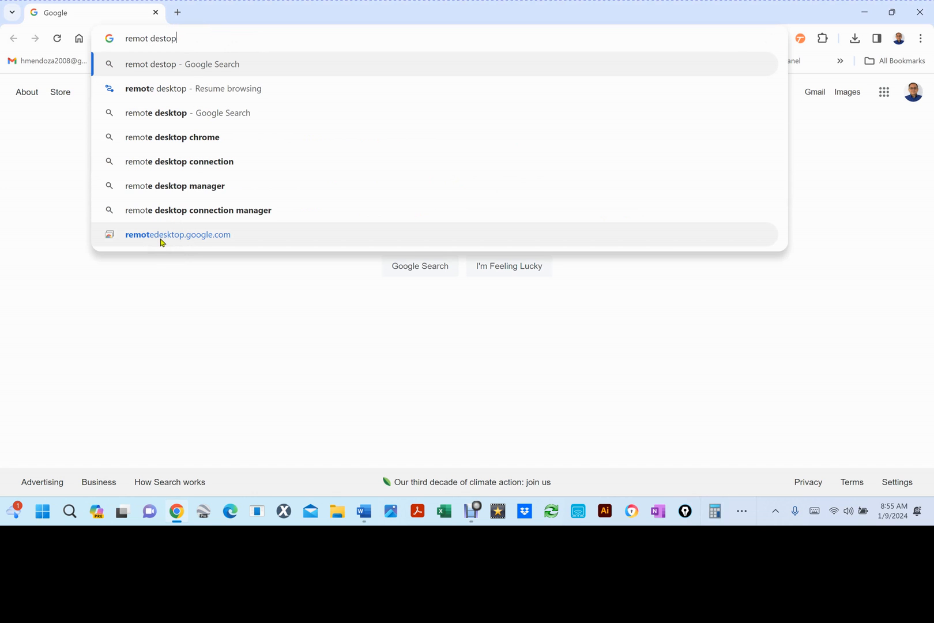
{"action": "left_click", "coordinate": [177, 234]}
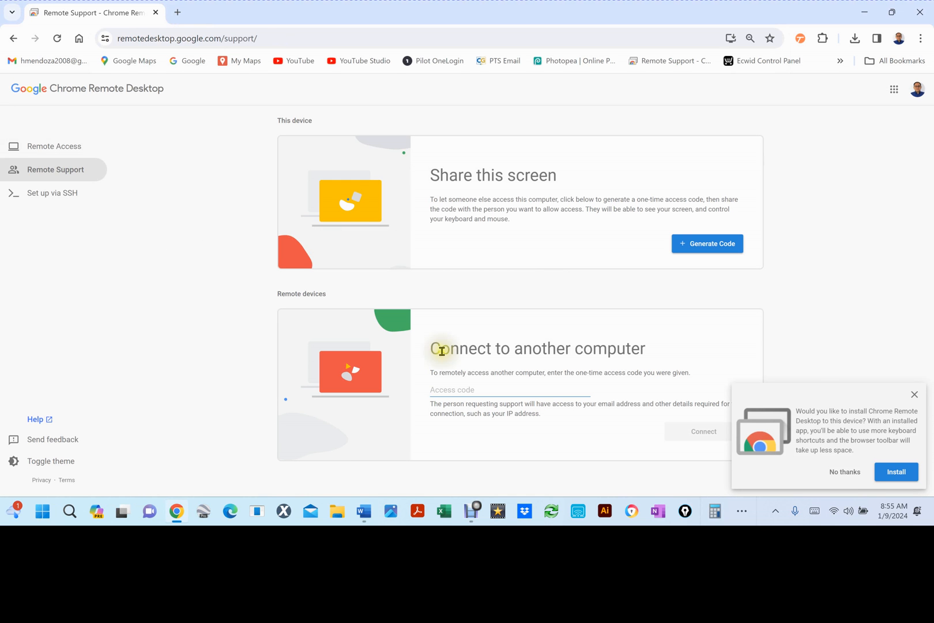
{"action": "mouse_move", "coordinate": [819, 244]}
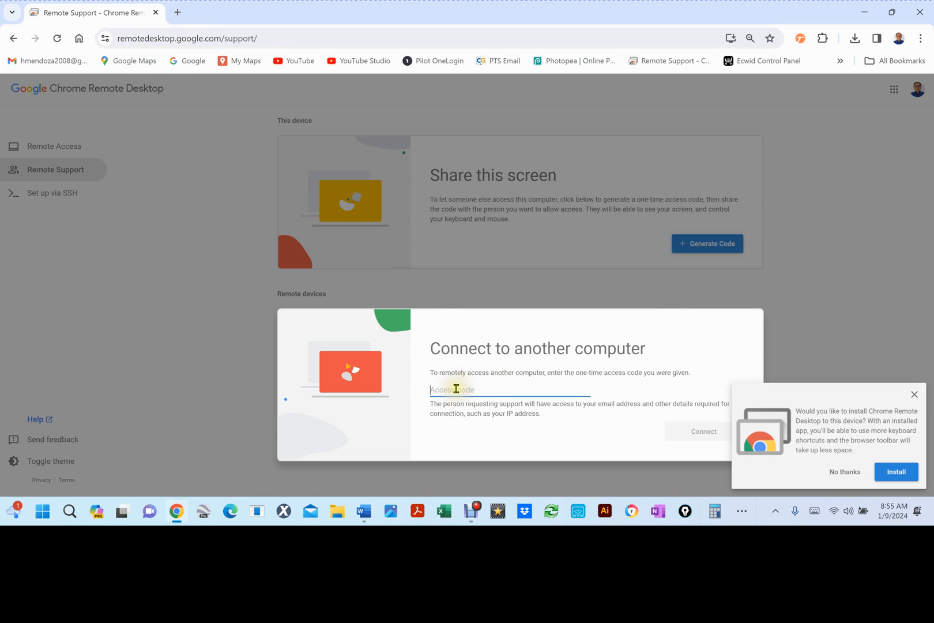
{"action": "mouse_move", "coordinate": [453, 388]}
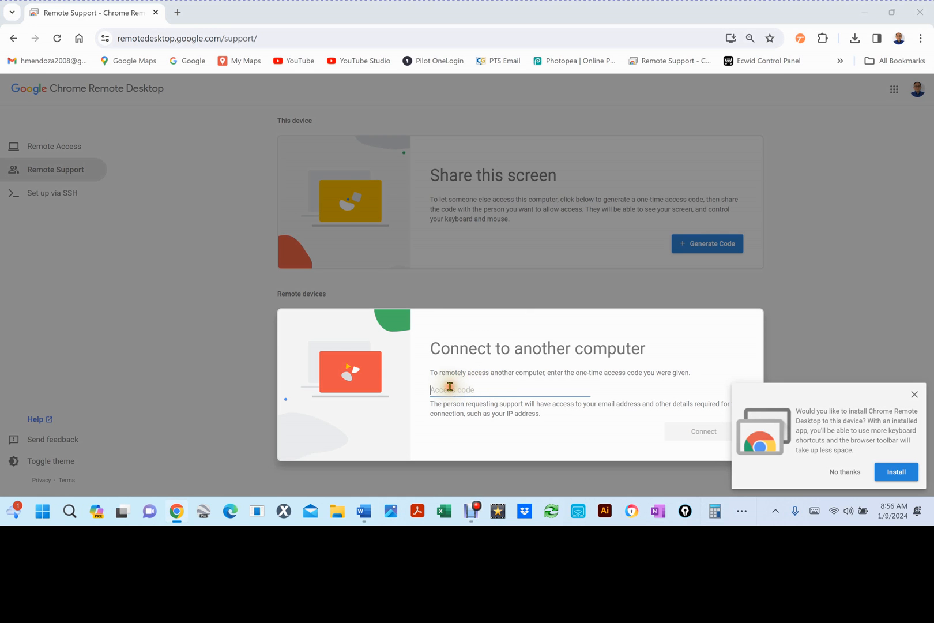
{"action": "left_click", "coordinate": [510, 389]}
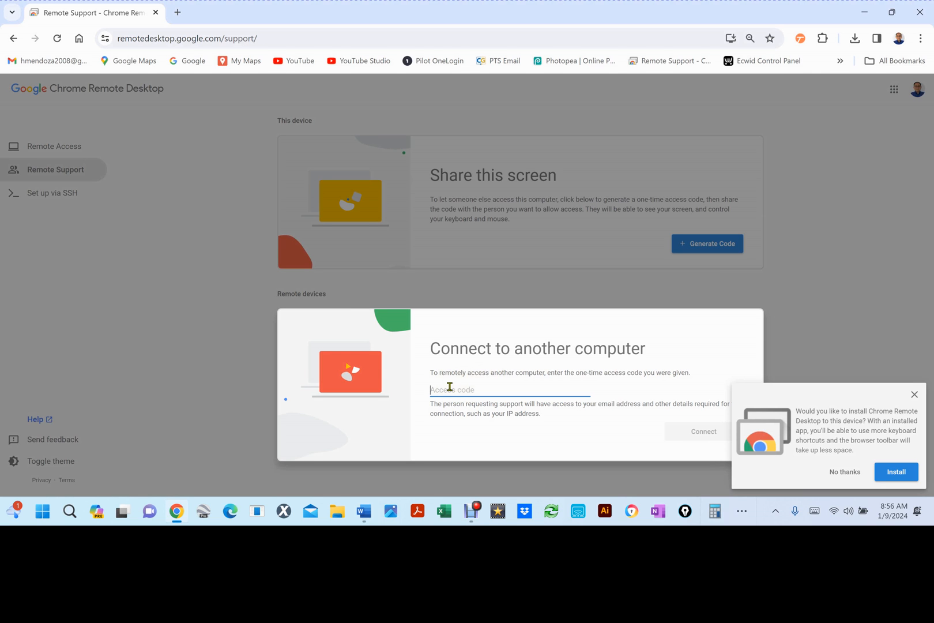
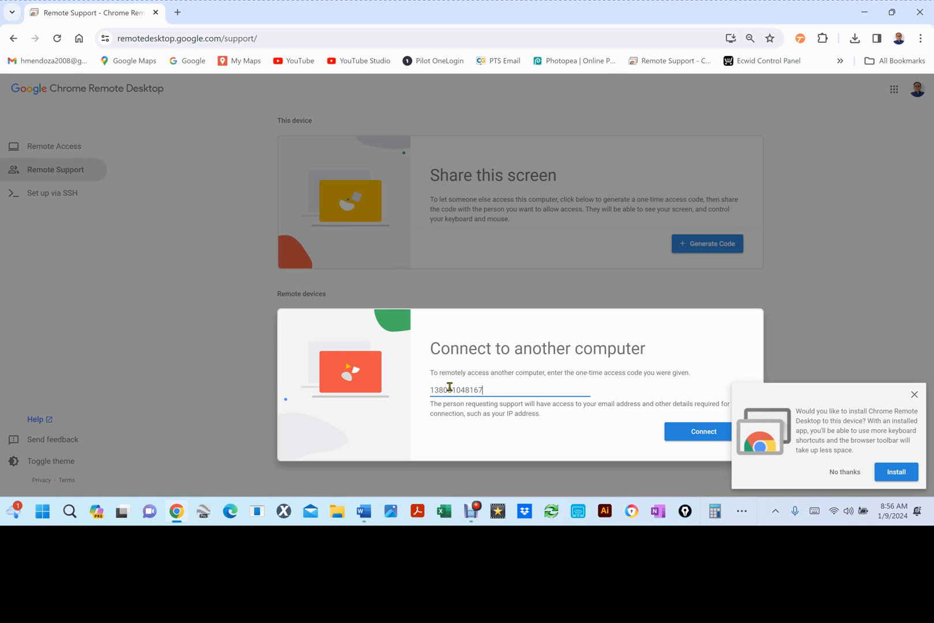
{"action": "left_click", "coordinate": [703, 431]}
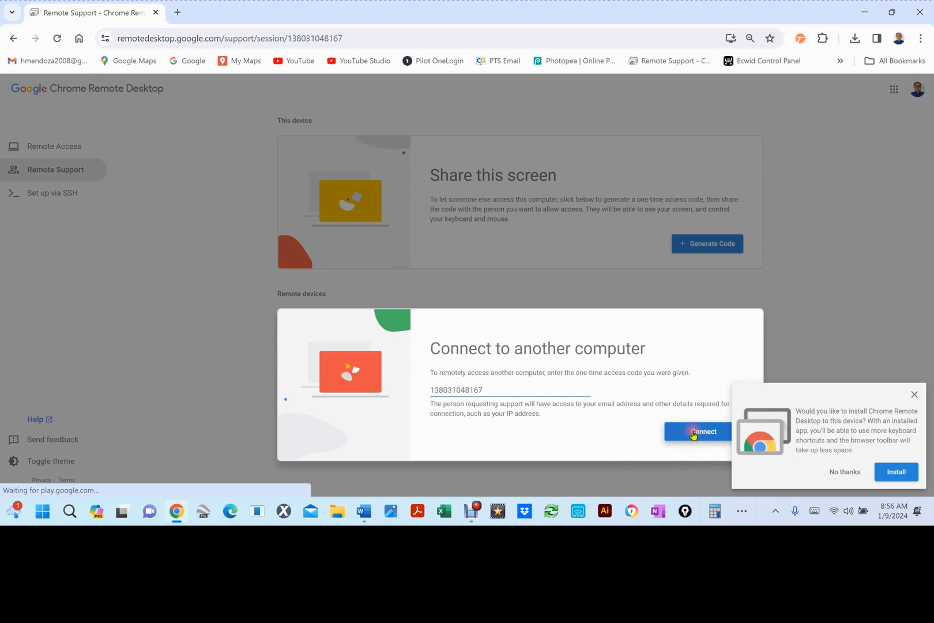
{"action": "left_click", "coordinate": [697, 431]}
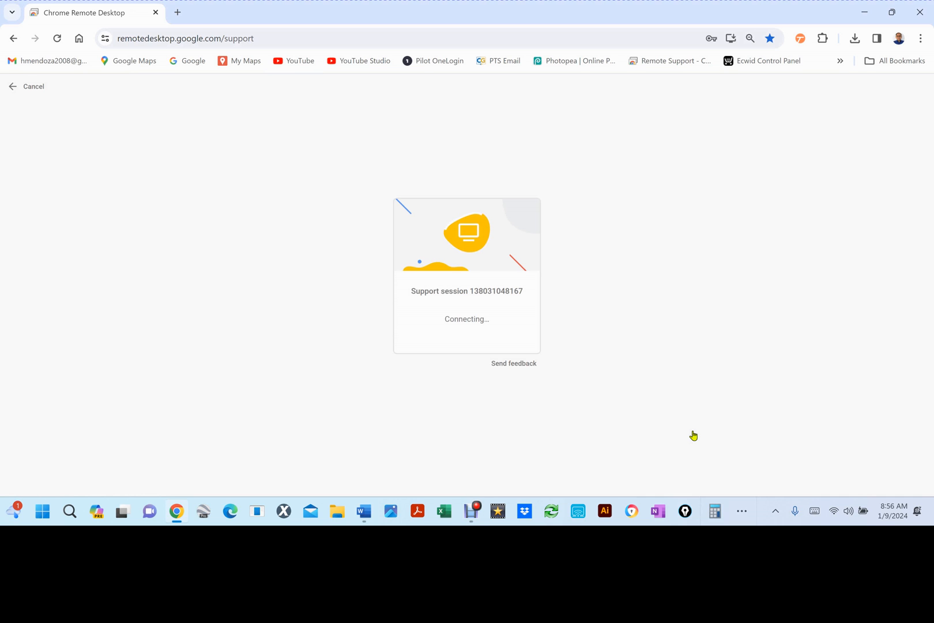
{"action": "mouse_move", "coordinate": [543, 277]}
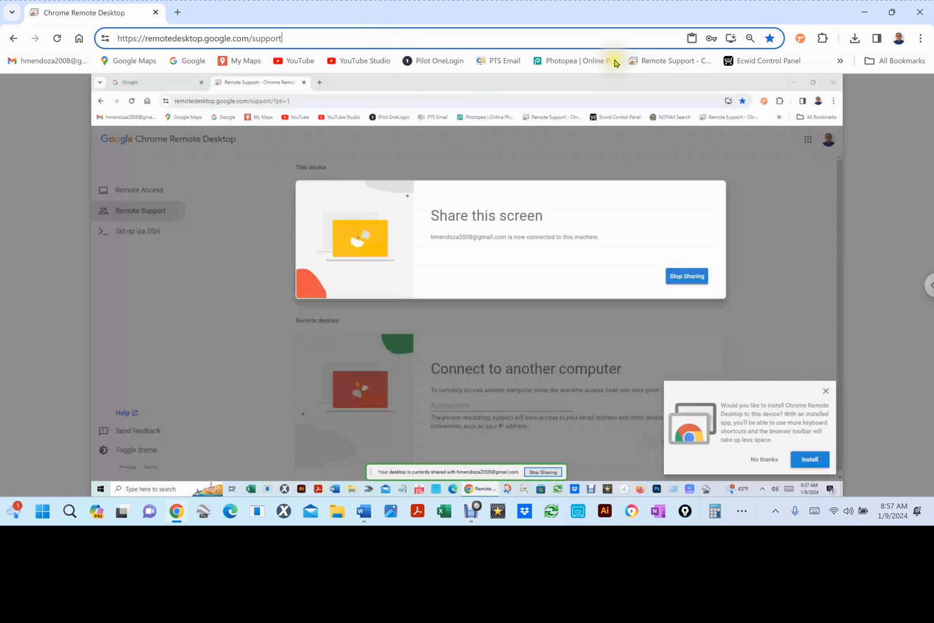
{"action": "mouse_move", "coordinate": [753, 146]}
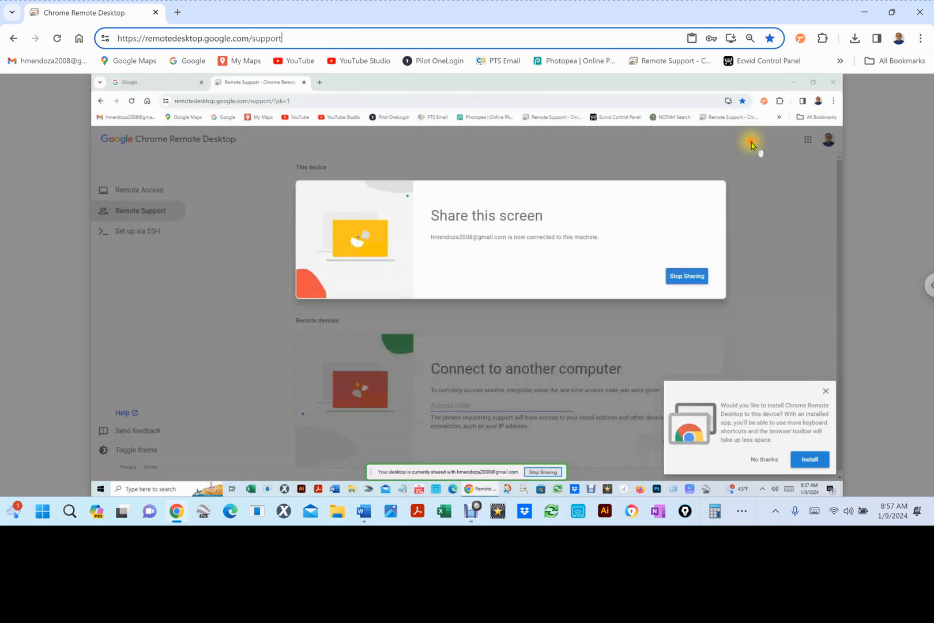
{"action": "mouse_move", "coordinate": [275, 4]}
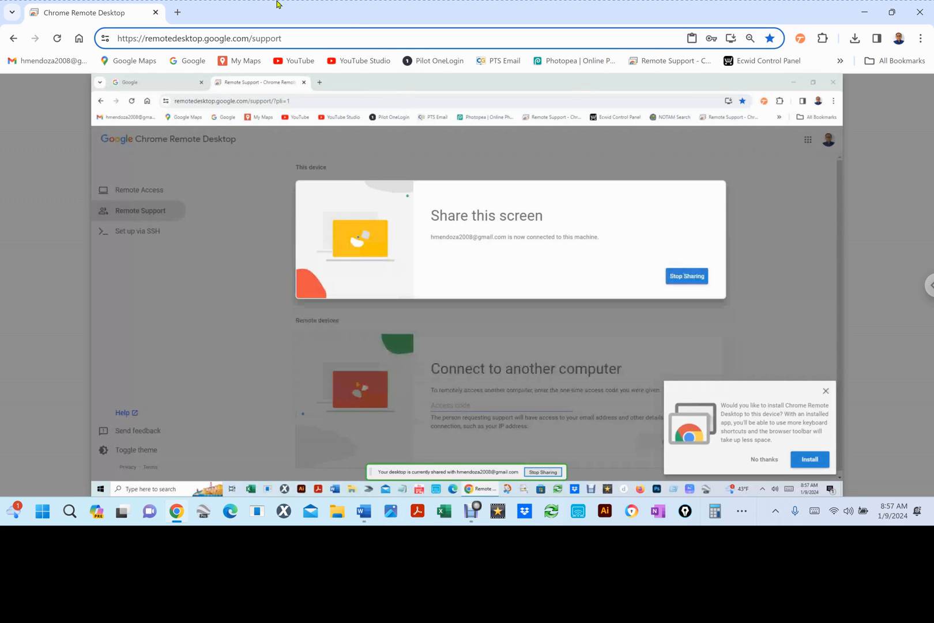
{"action": "mouse_move", "coordinate": [270, 13]}
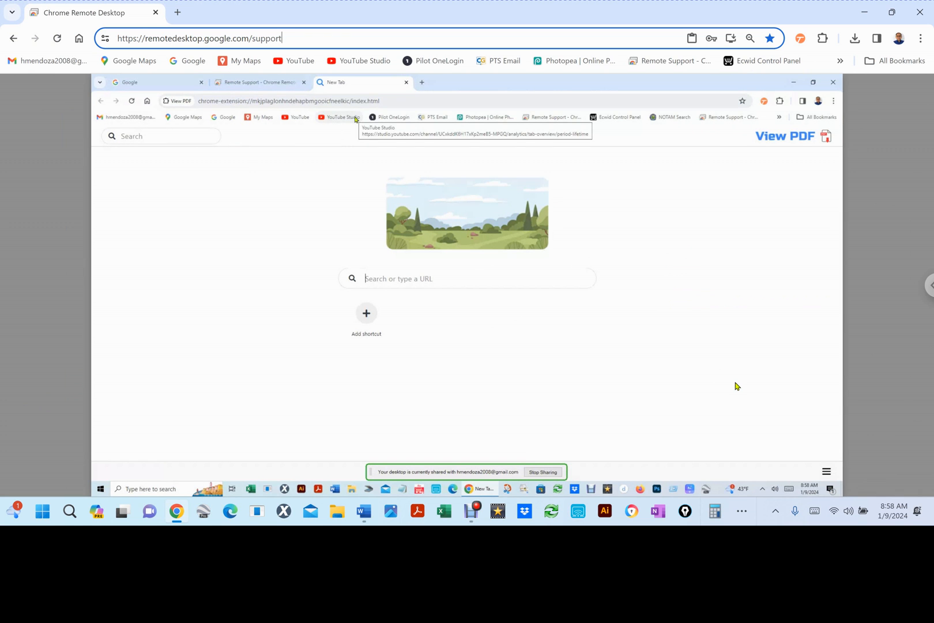
Open the YouTube bookmark on the remote computer and scroll its home page.
{"action": "left_click", "coordinate": [294, 117]}
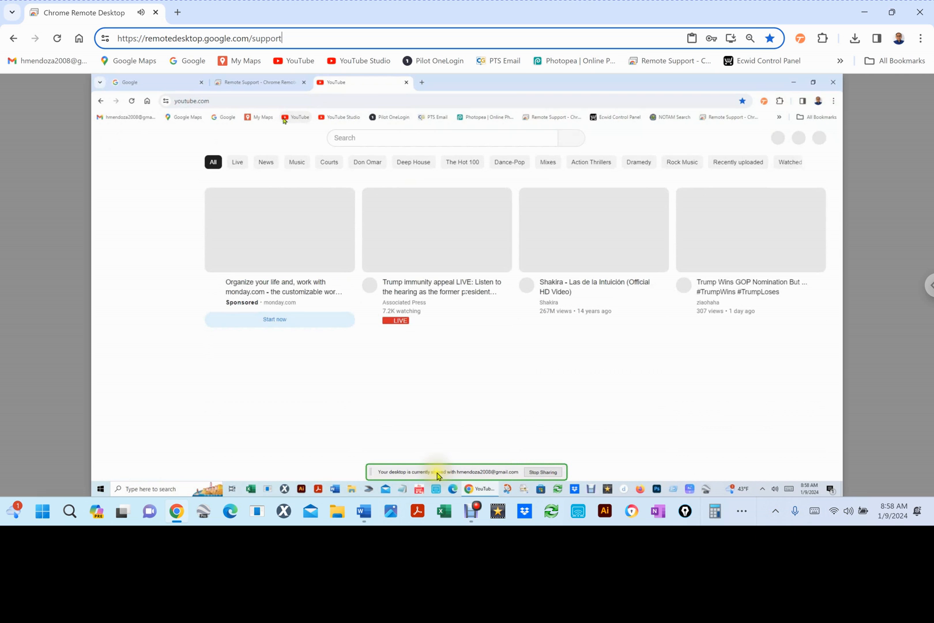
{"action": "scroll", "scroll_direction": "down", "scroll_amount": 3}
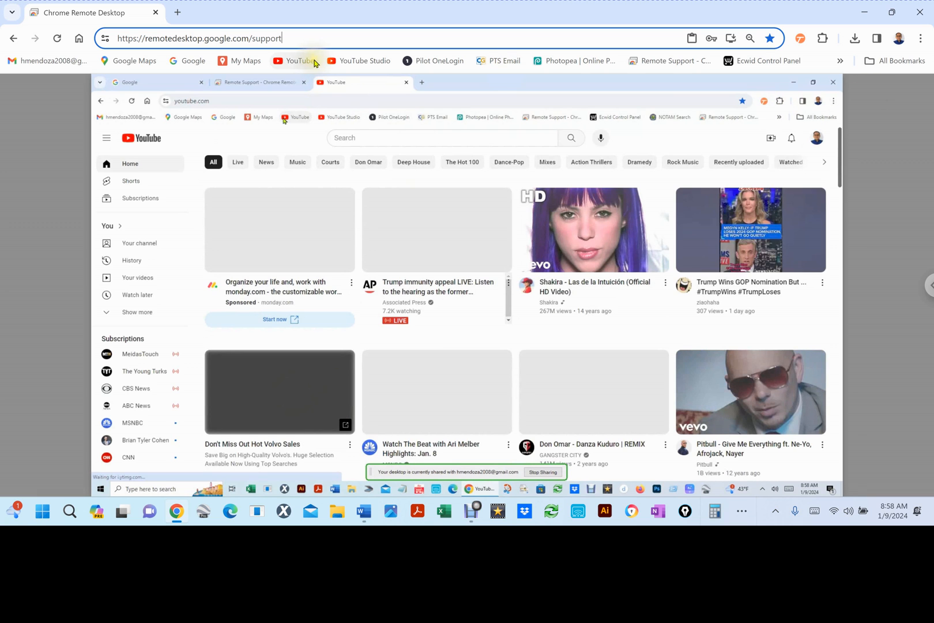
{"action": "mouse_move", "coordinate": [296, 60]}
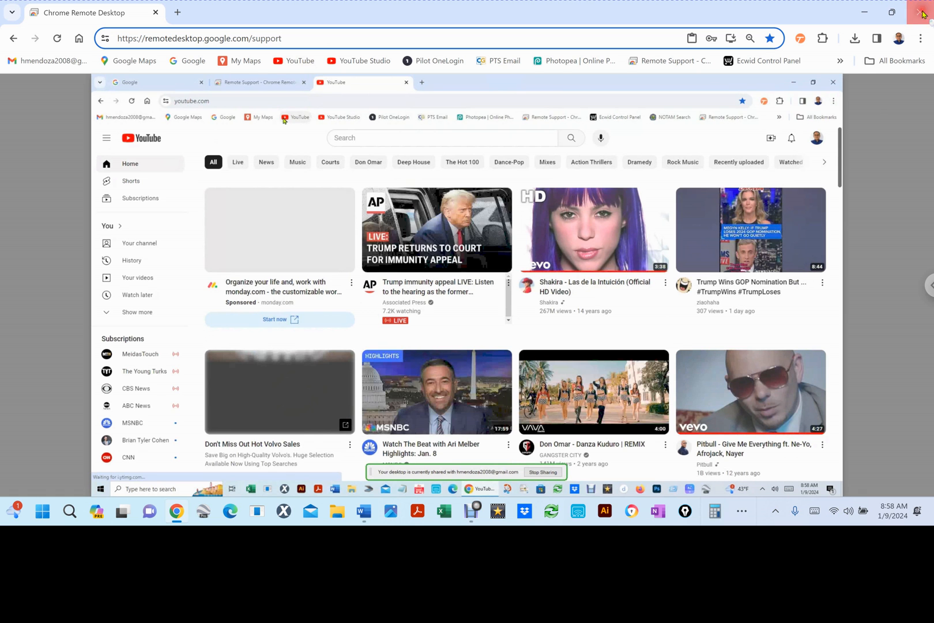
Close the remote session browser window and relaunch Google Chrome from the taskbar.
{"action": "left_click", "coordinate": [923, 12]}
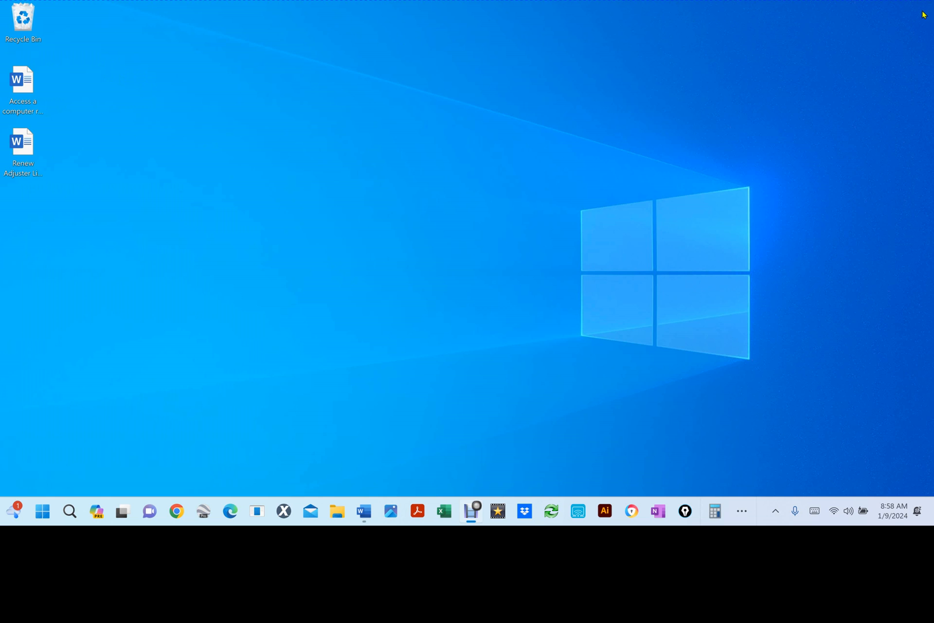
{"action": "mouse_move", "coordinate": [149, 511]}
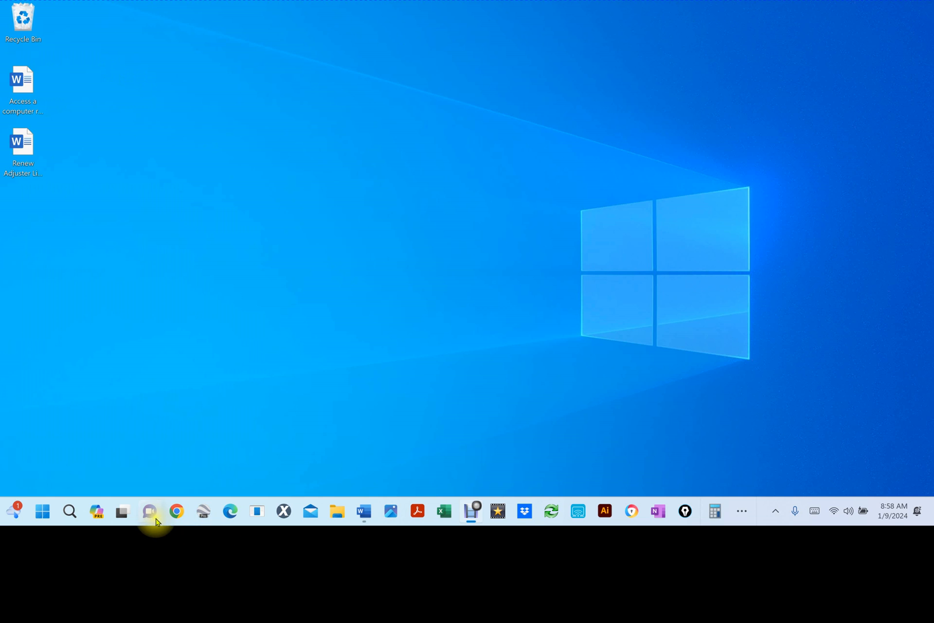
{"action": "mouse_move", "coordinate": [176, 511]}
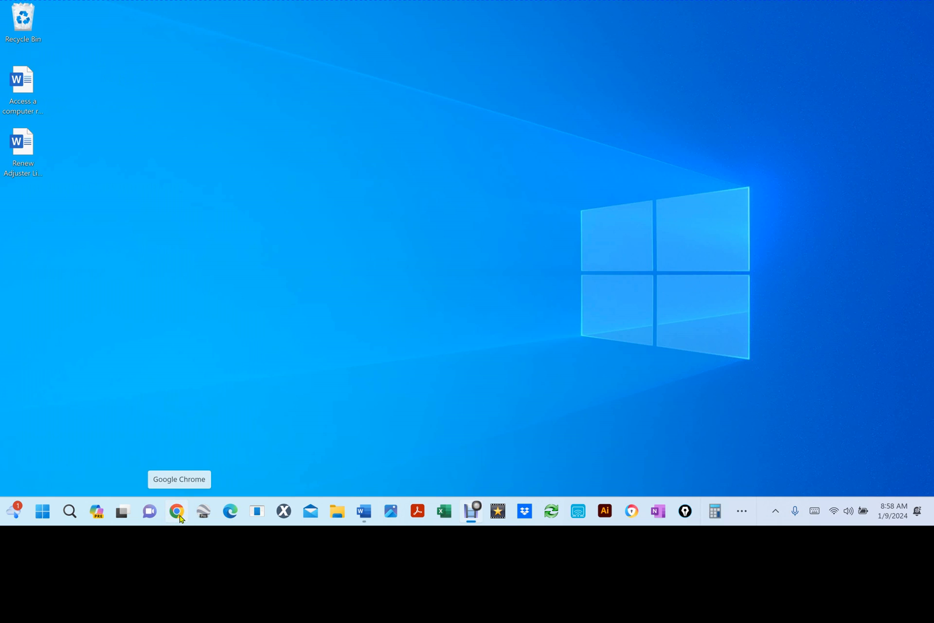
{"action": "left_click", "coordinate": [176, 511]}
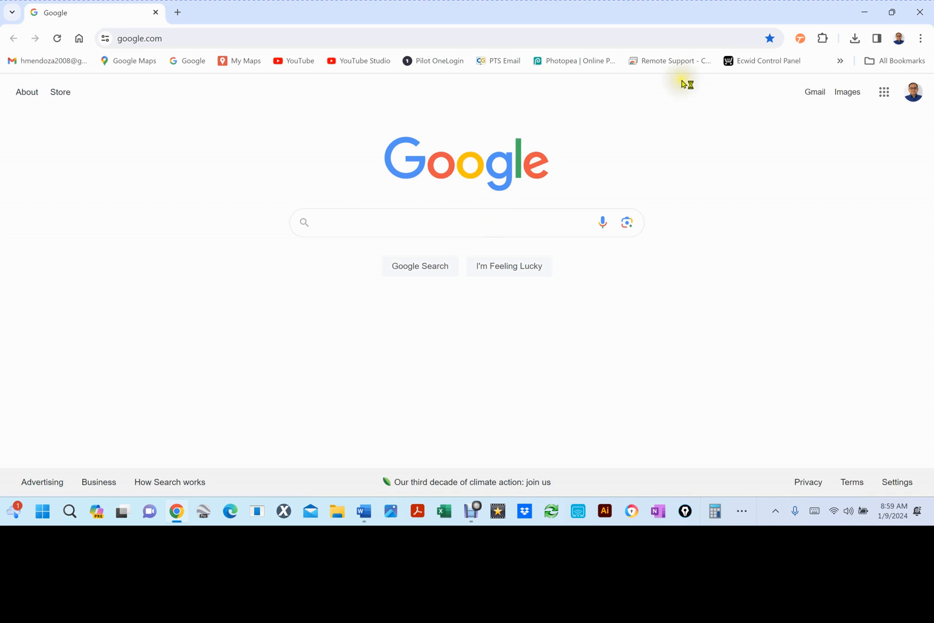
{"action": "mouse_move", "coordinate": [670, 60]}
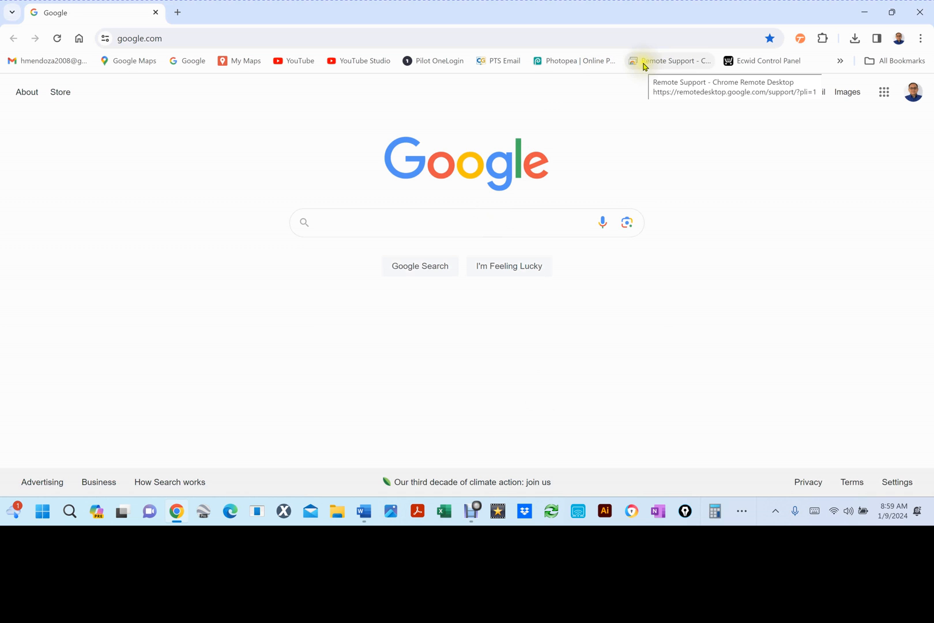
Load the Remote Support bookmark, decline the app install offer, and request an access code.
{"action": "left_click", "coordinate": [466, 222]}
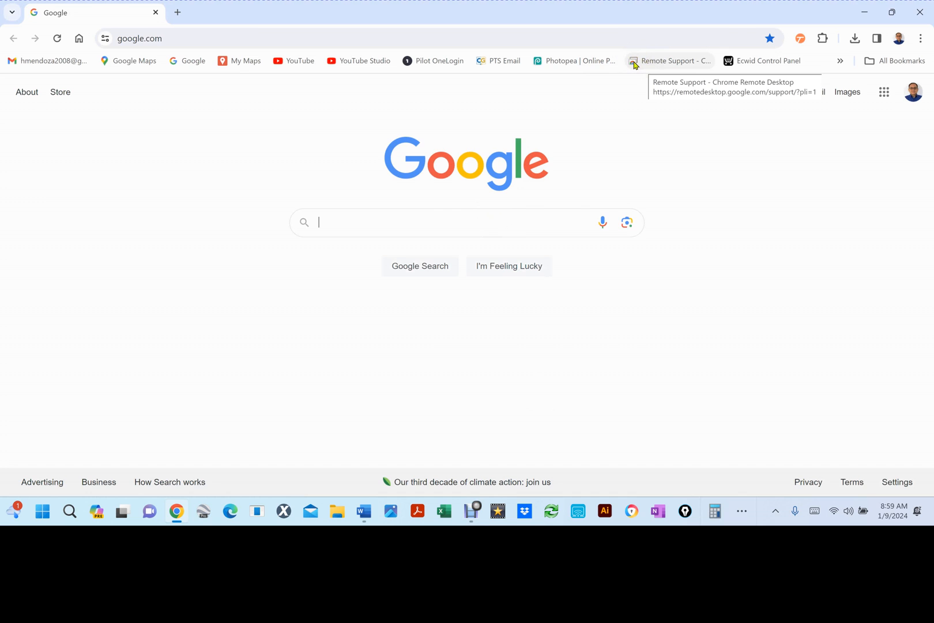
{"action": "left_click", "coordinate": [670, 60]}
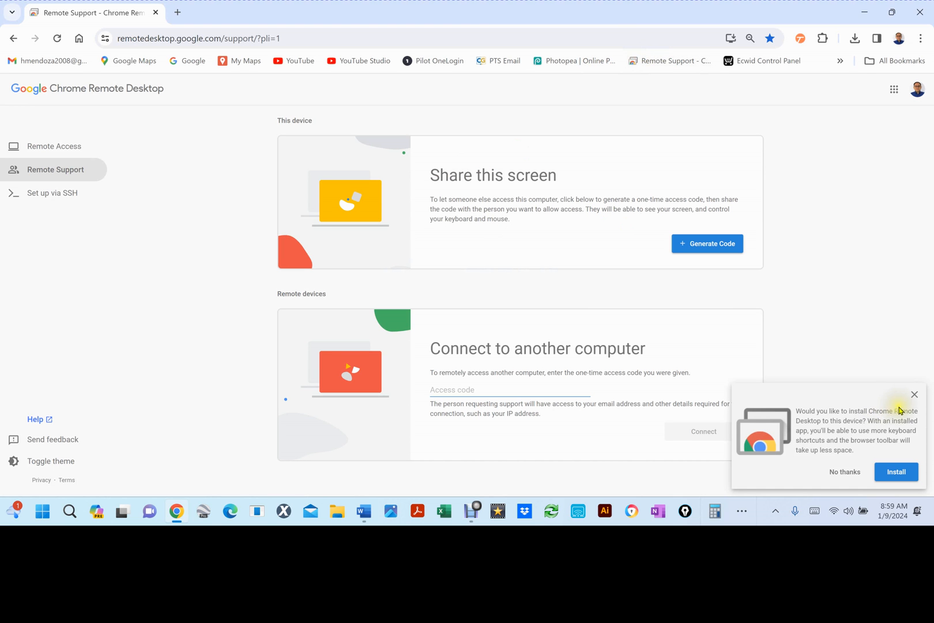
{"action": "left_click", "coordinate": [914, 394]}
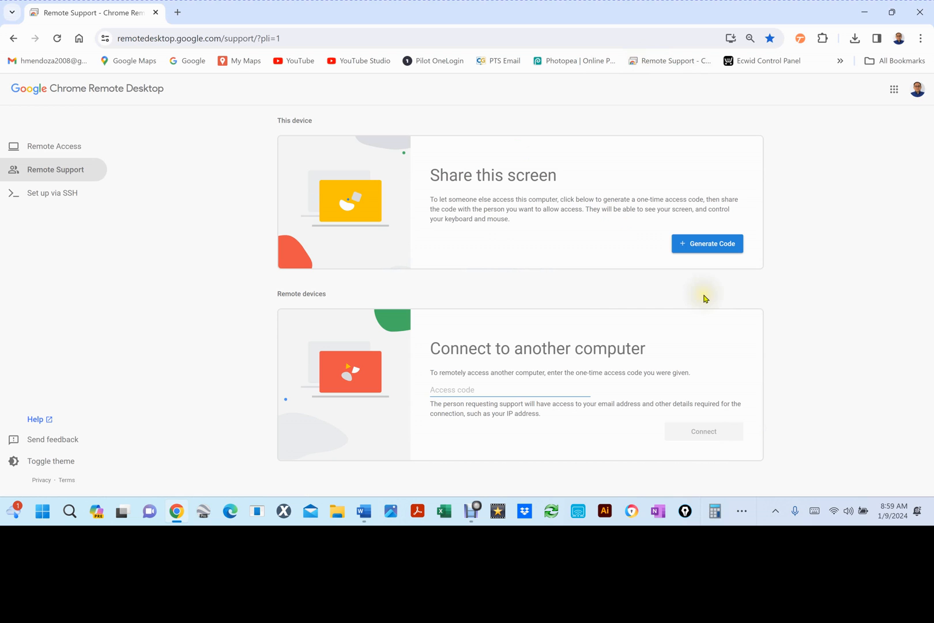
{"action": "mouse_move", "coordinate": [706, 245]}
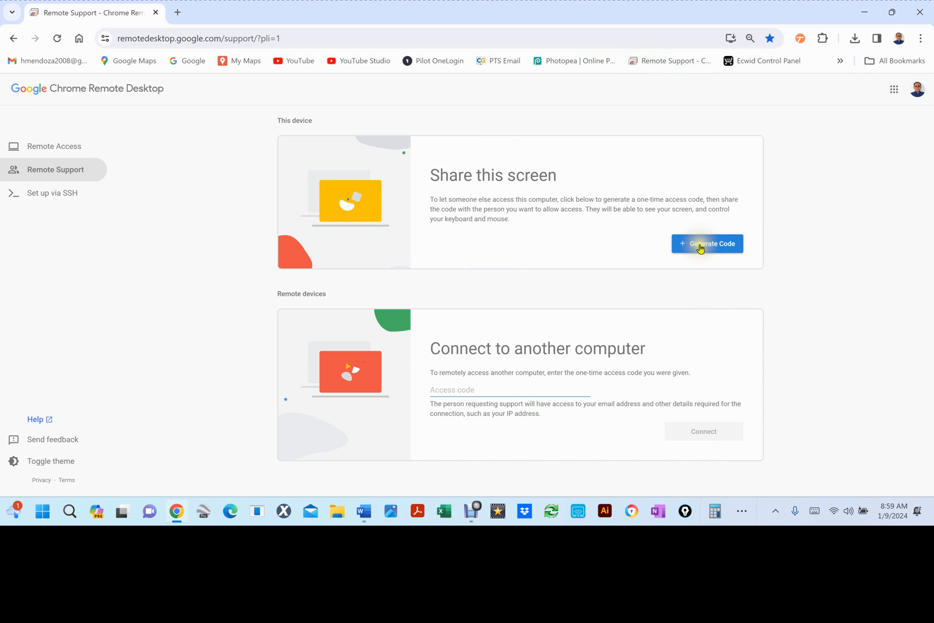
{"action": "left_click", "coordinate": [708, 244]}
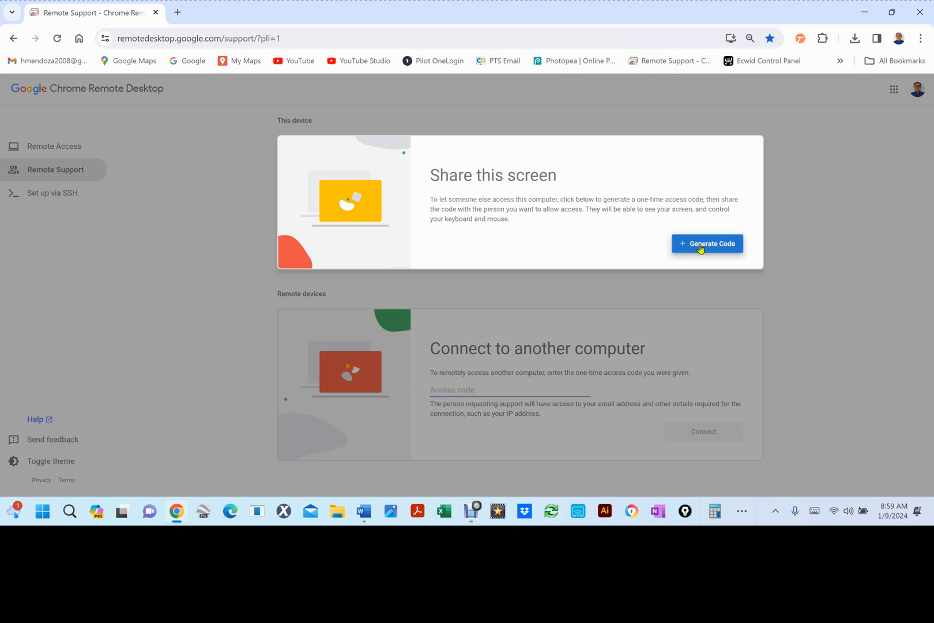
{"action": "left_click", "coordinate": [706, 244]}
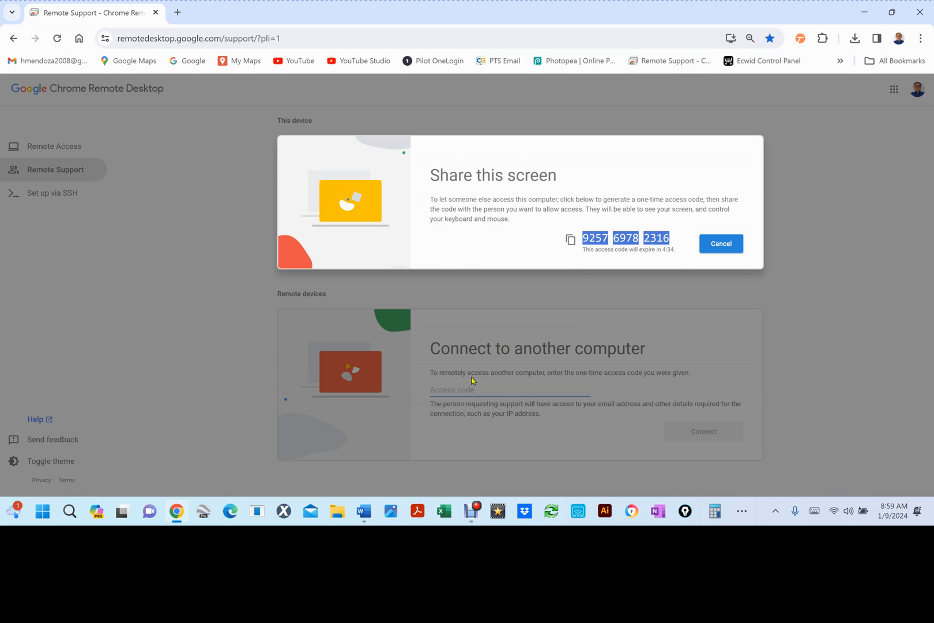
{"action": "mouse_move", "coordinate": [570, 336]}
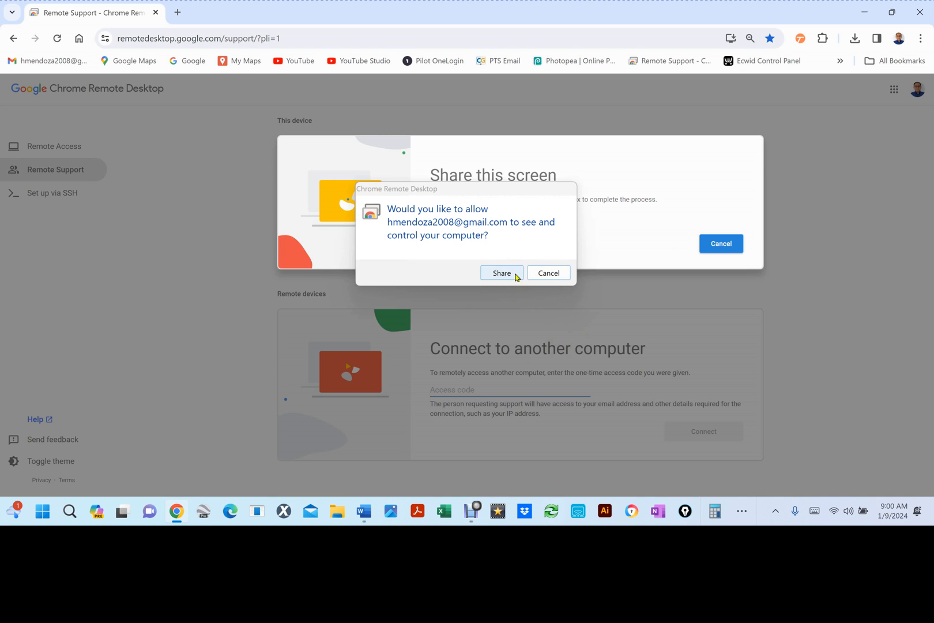
Accept the supporter's request to see and control this computer.
{"action": "left_click", "coordinate": [502, 272]}
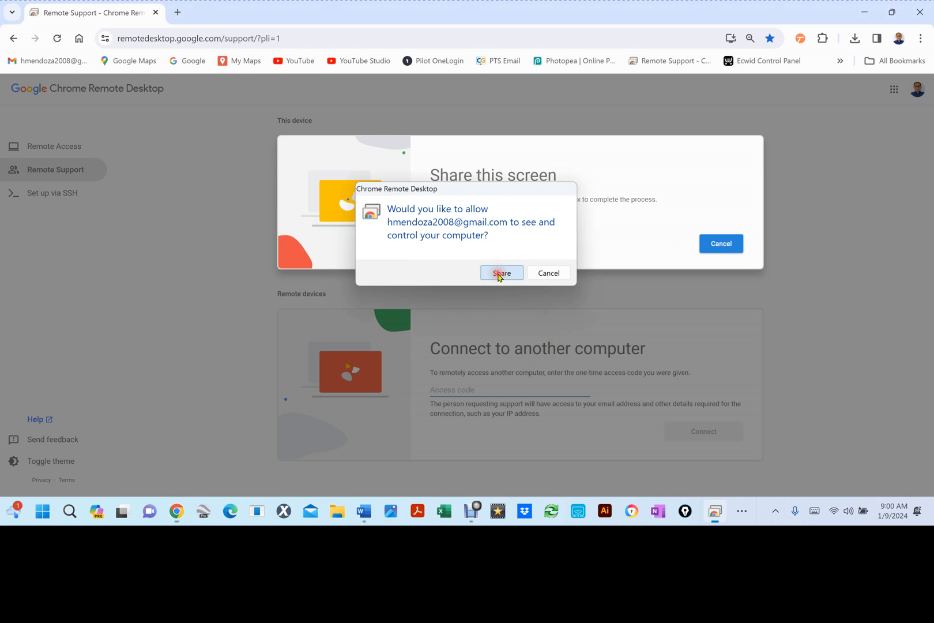
{"action": "left_click", "coordinate": [502, 273]}
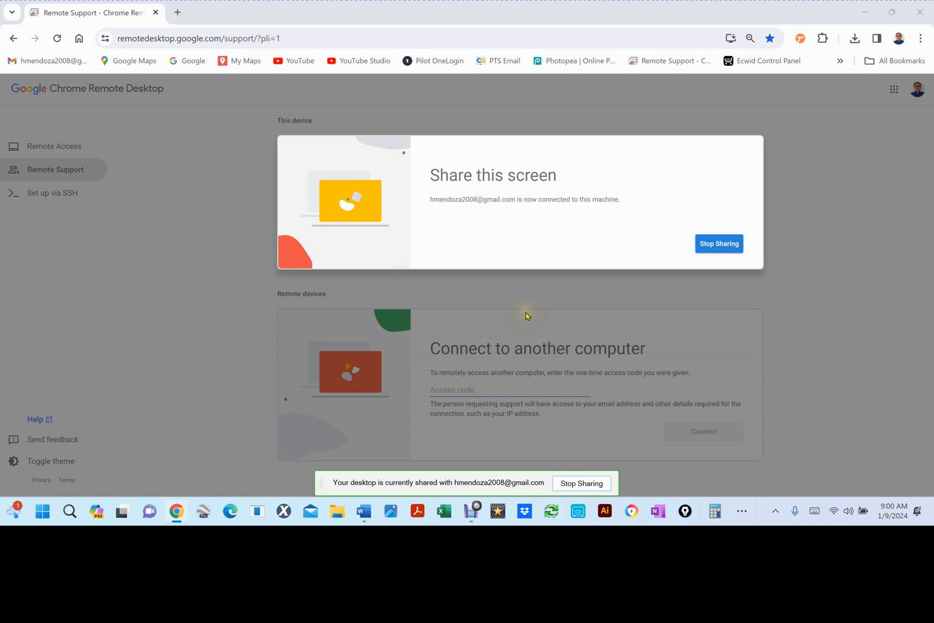
{"action": "mouse_move", "coordinate": [526, 316]}
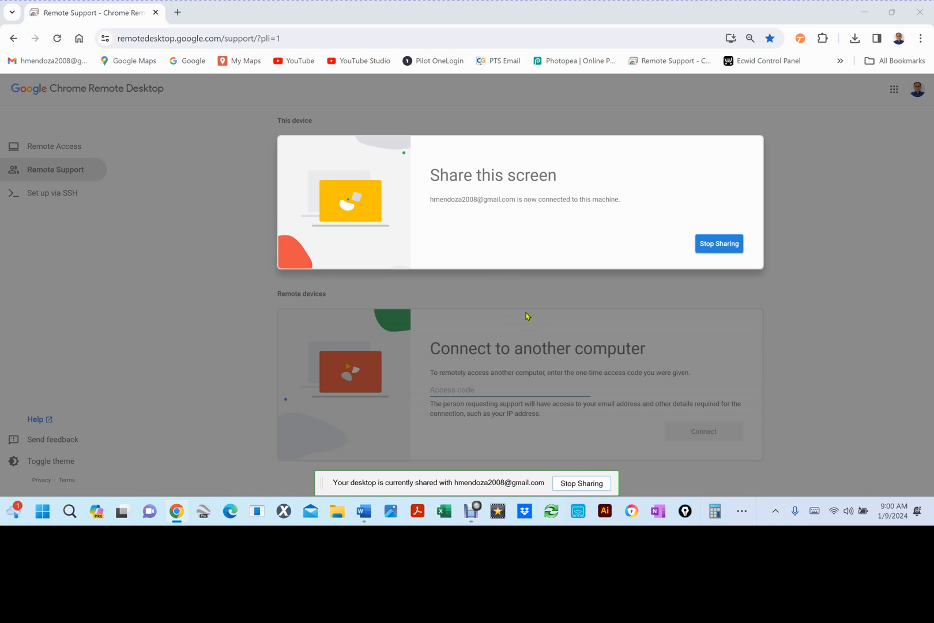
{"action": "mouse_move", "coordinate": [923, 12]}
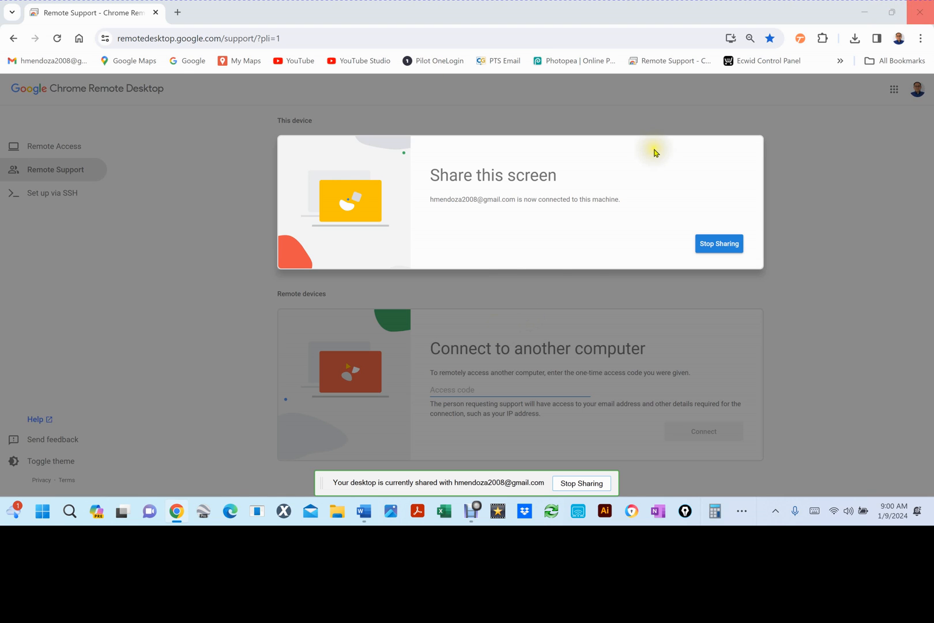
{"action": "mouse_move", "coordinate": [608, 349]}
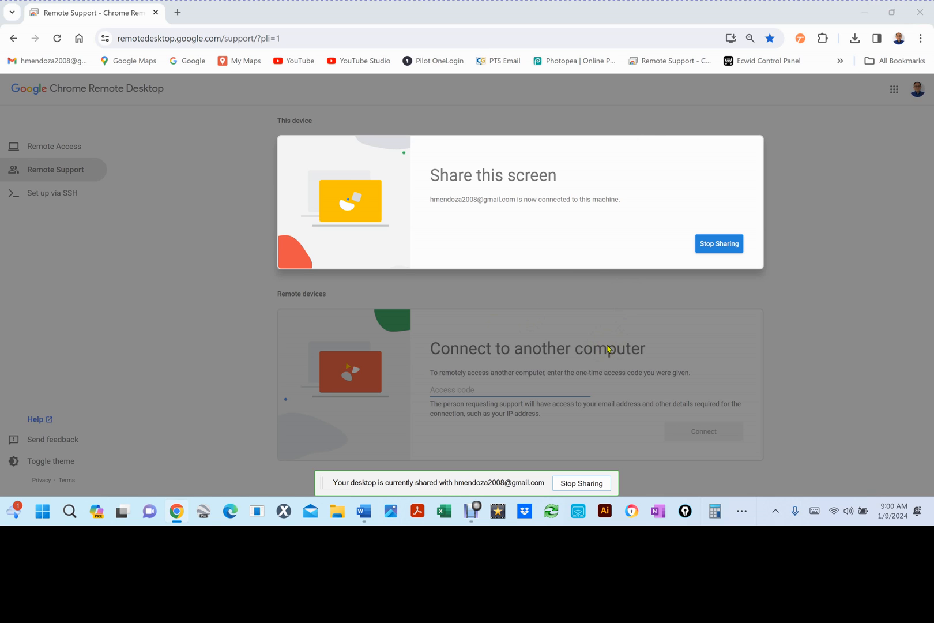
{"action": "mouse_move", "coordinate": [177, 12]}
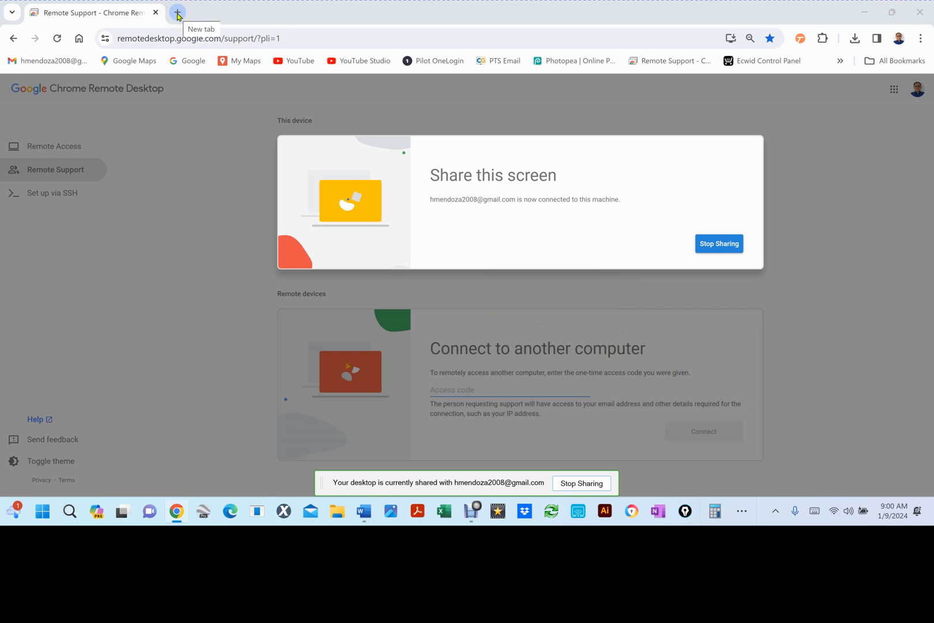
Open a new Chrome tab while the desktop remains shared.
{"action": "left_click", "coordinate": [178, 12]}
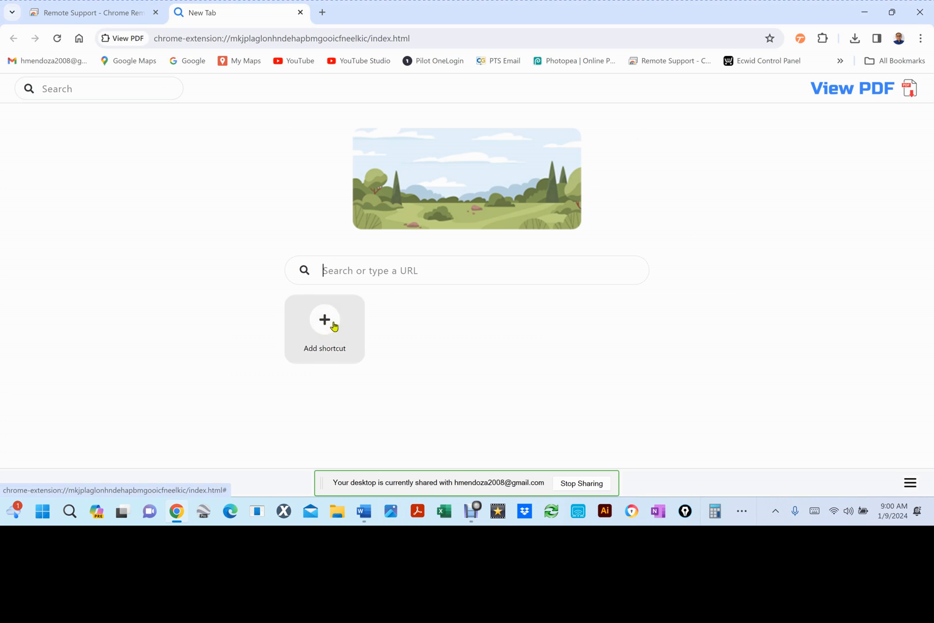
{"action": "mouse_move", "coordinate": [833, 247]}
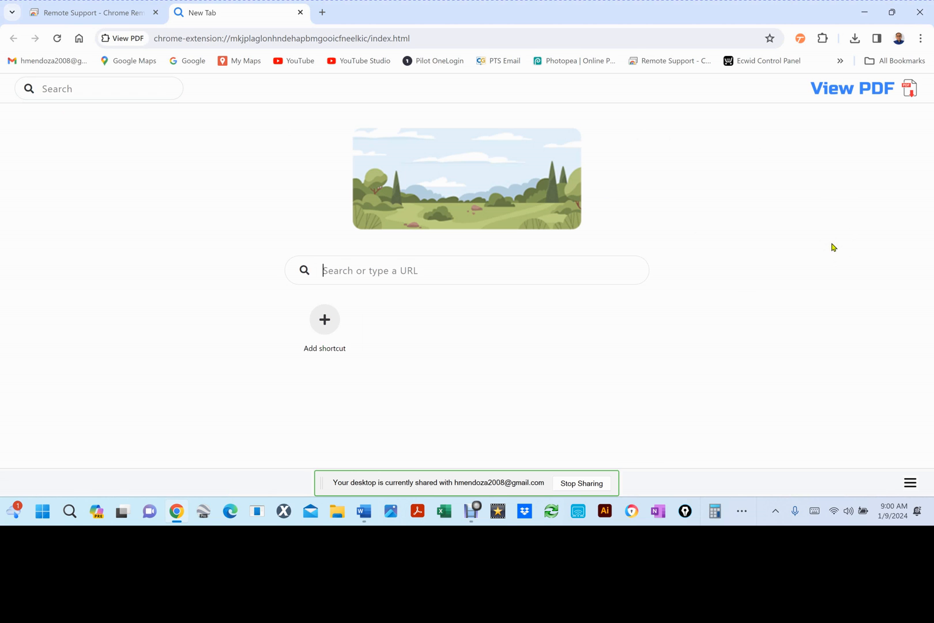